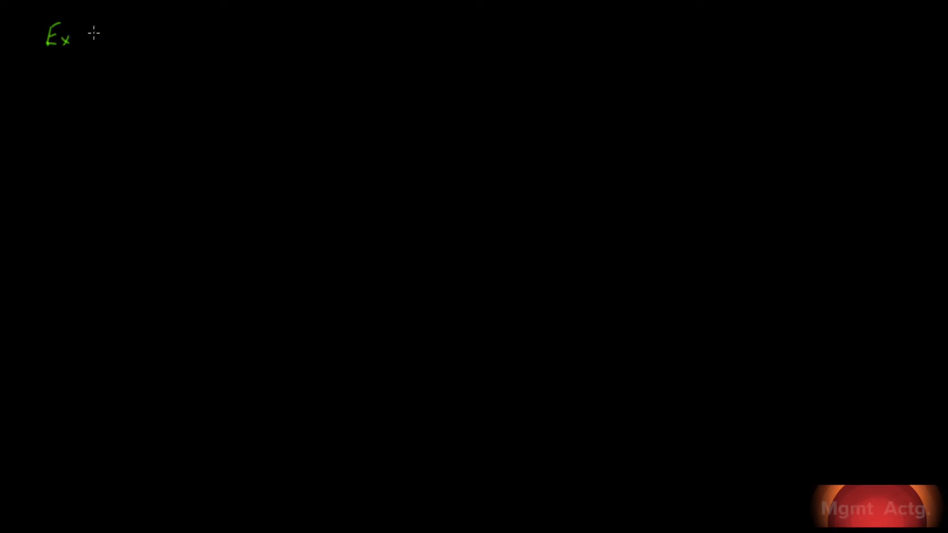
Step: Handwrite the green heading 'Ex 5-1 (LO1)' in the canvas's top-left corner
text(5-1)
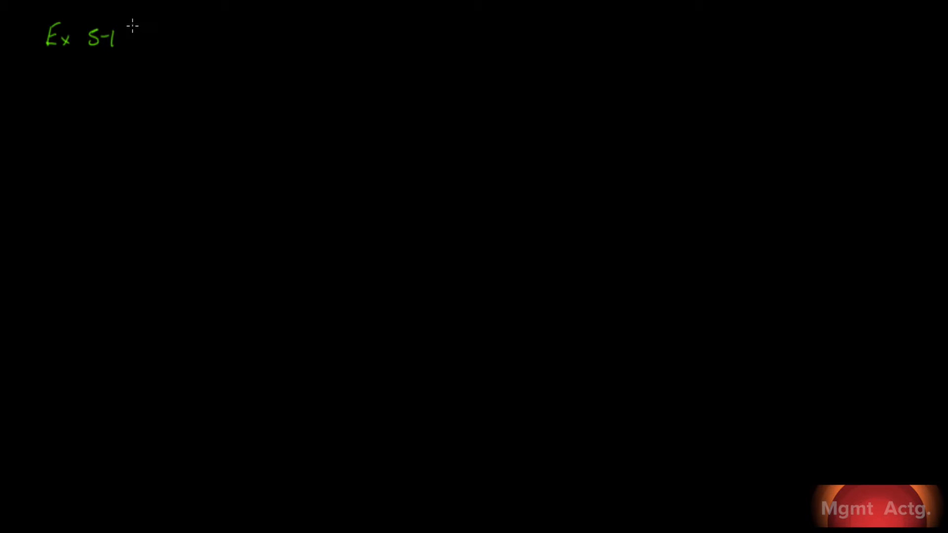
text((LO1)
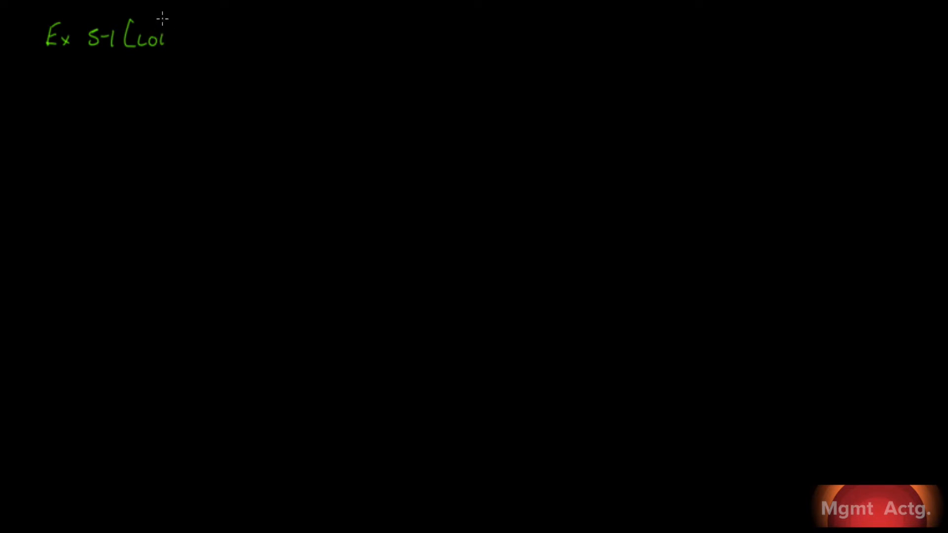
drag(176, 28, 175, 45)
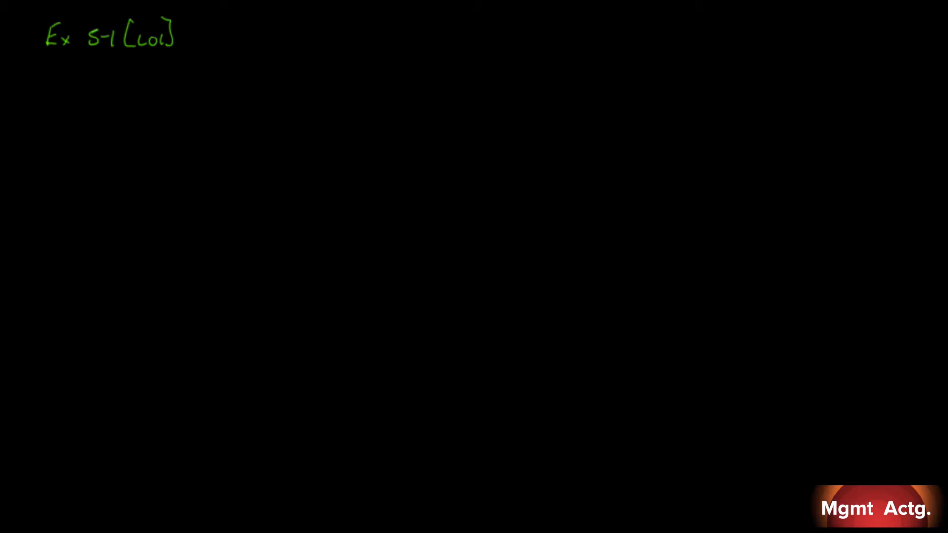
mouse_move(210, 44)
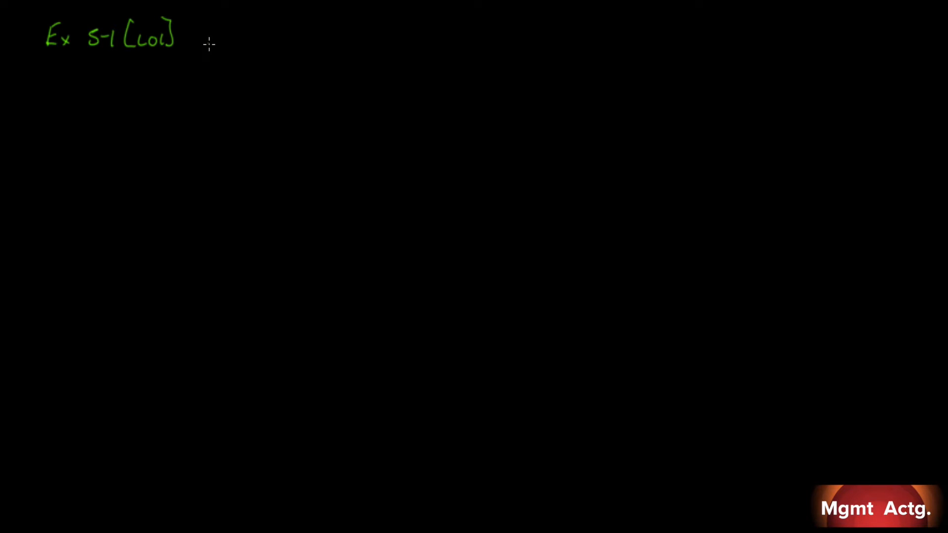
Step: Handwrite 'a) Job' through 'd) Job' in orange, then begin item 'e)'
text(a) J)
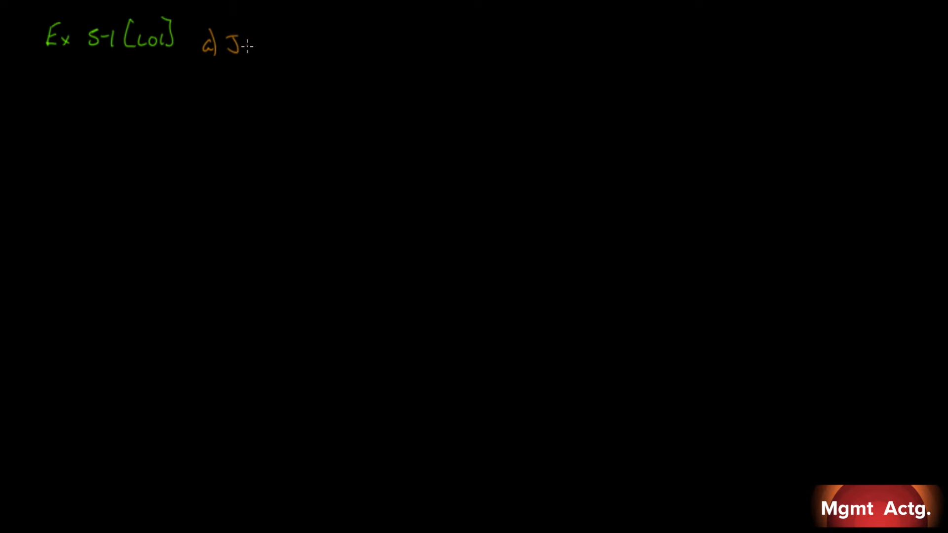
text(ob)
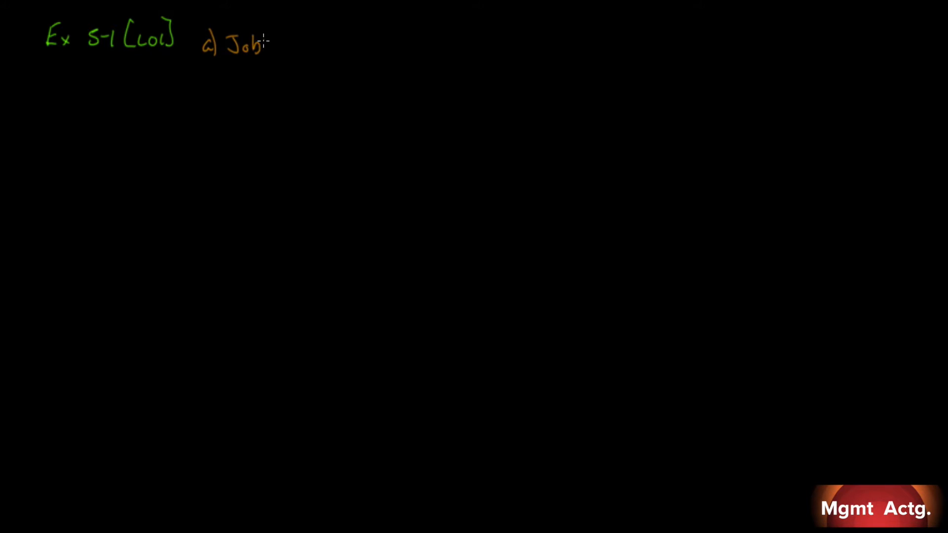
click(206, 67)
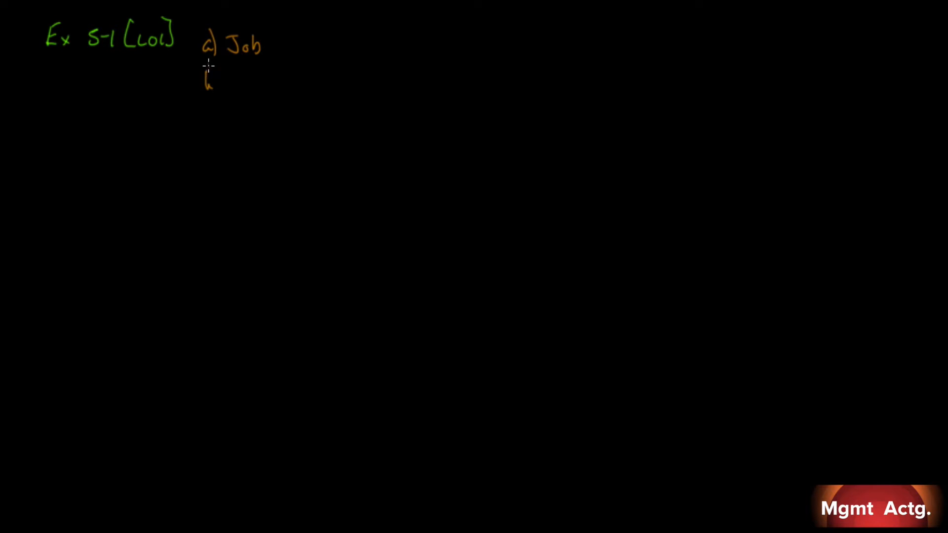
drag(206, 78, 218, 88)
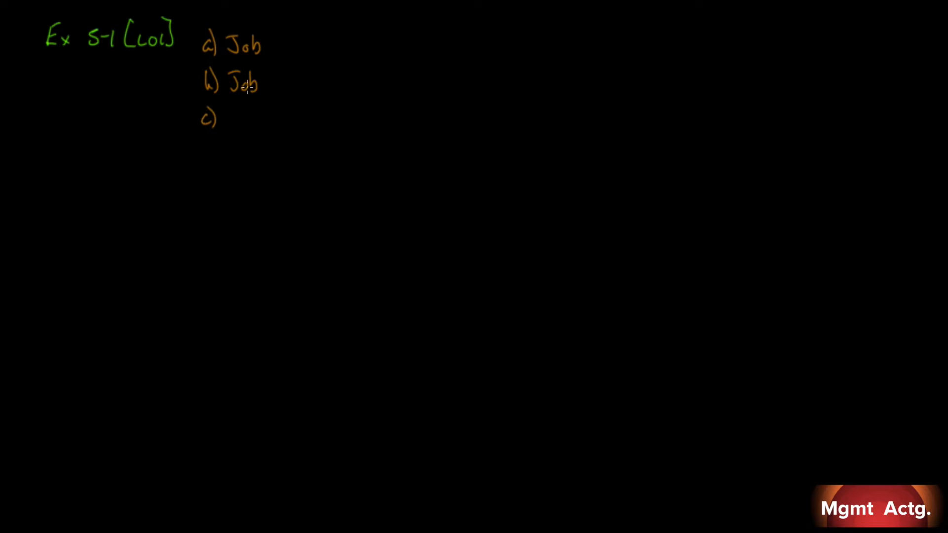
text(Job)
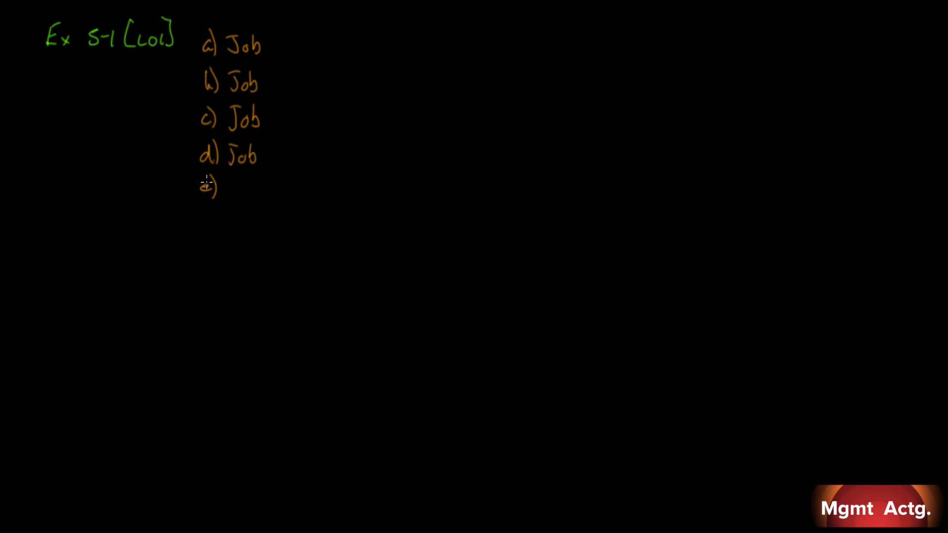
Step: Write 'e) Process' and 'f) Process' below the Job answers
text(e))
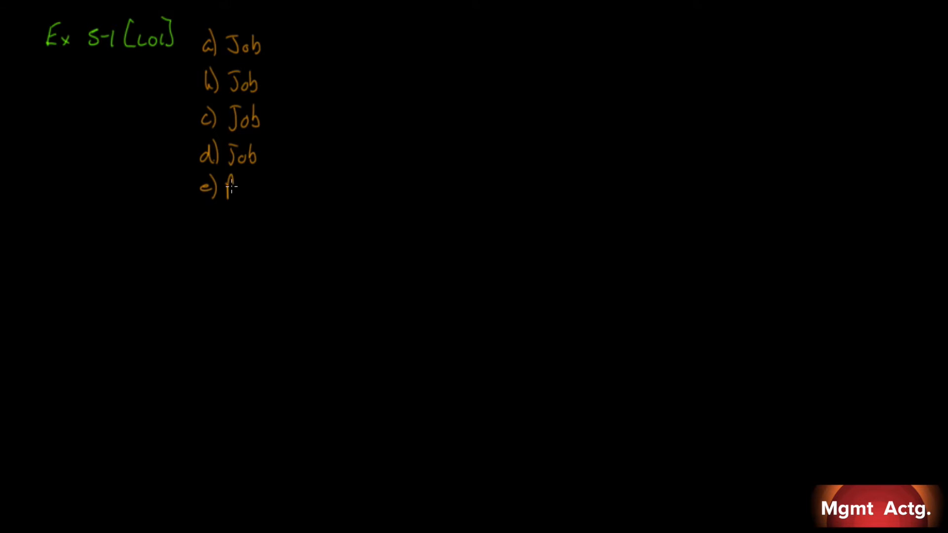
text(Proce)
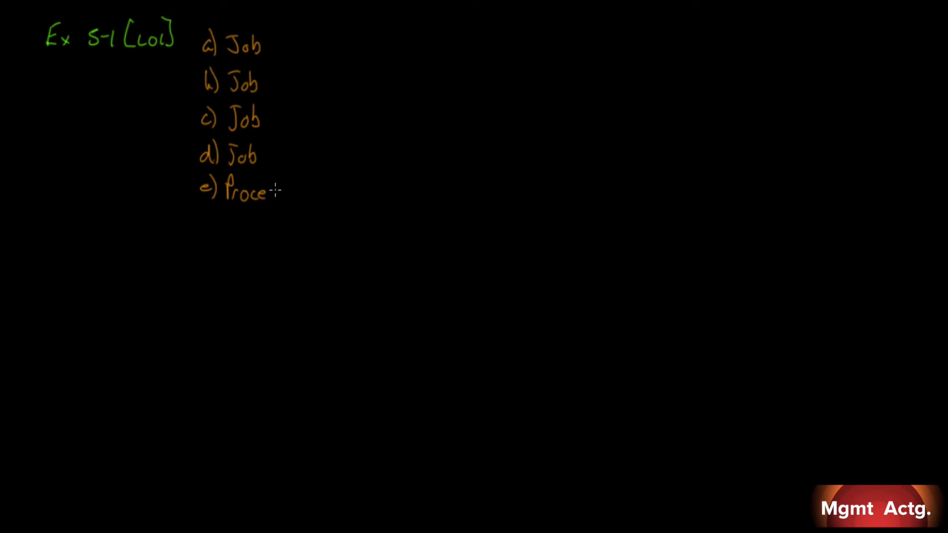
text(ss)
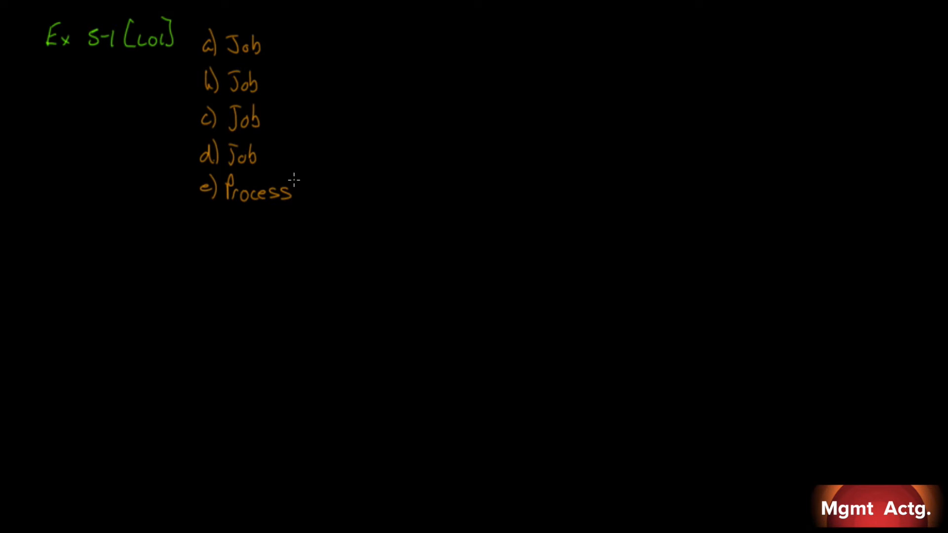
mouse_move(378, 30)
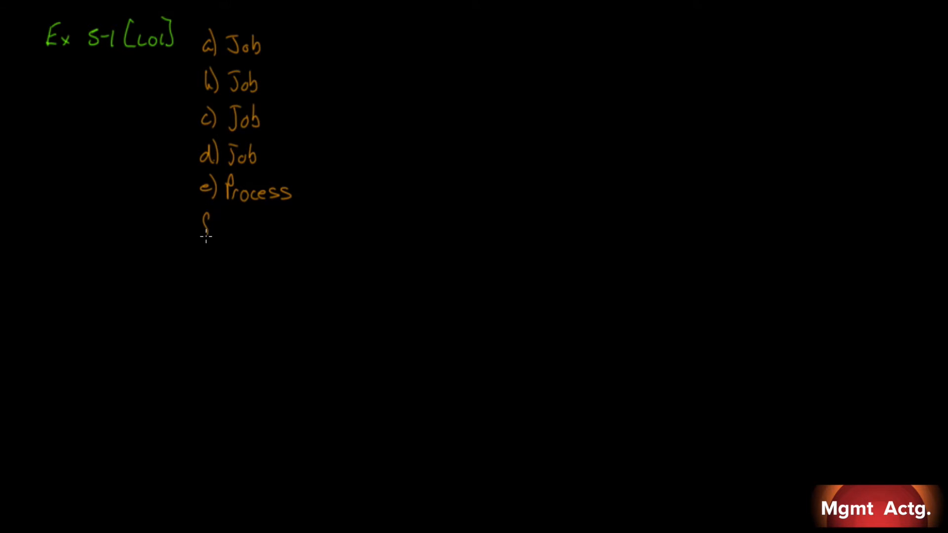
text(f) Pro)
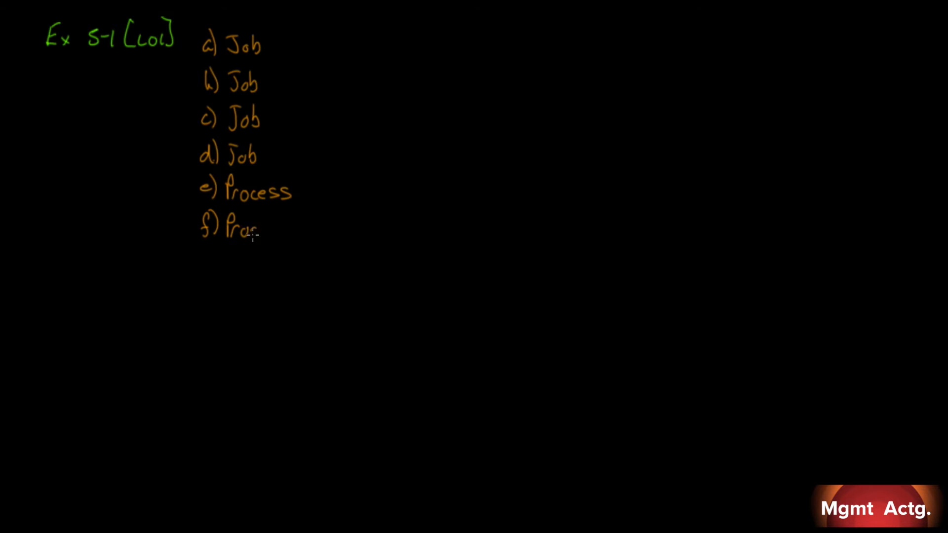
text(cess)
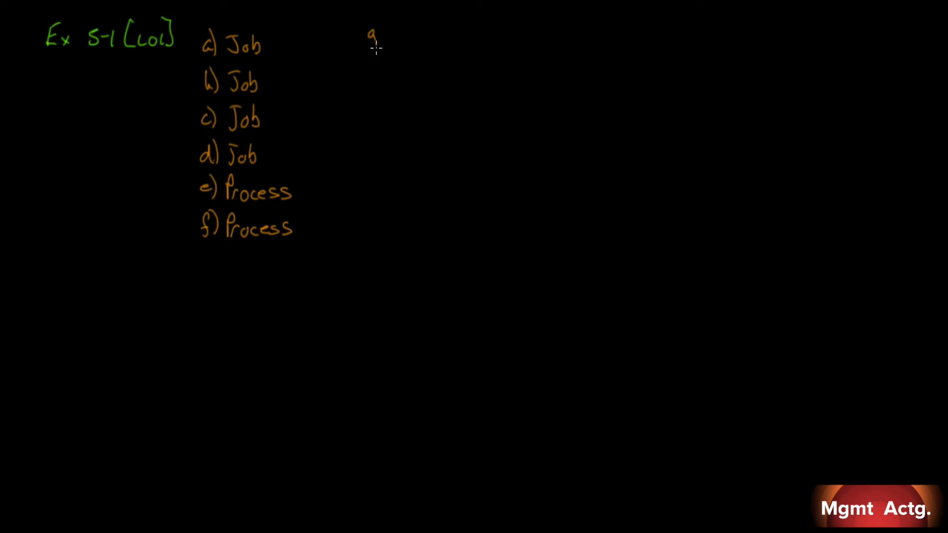
Step: In a second column, handwrite 'g) Job', 'h) Job' and 'i) Job'
text(g))
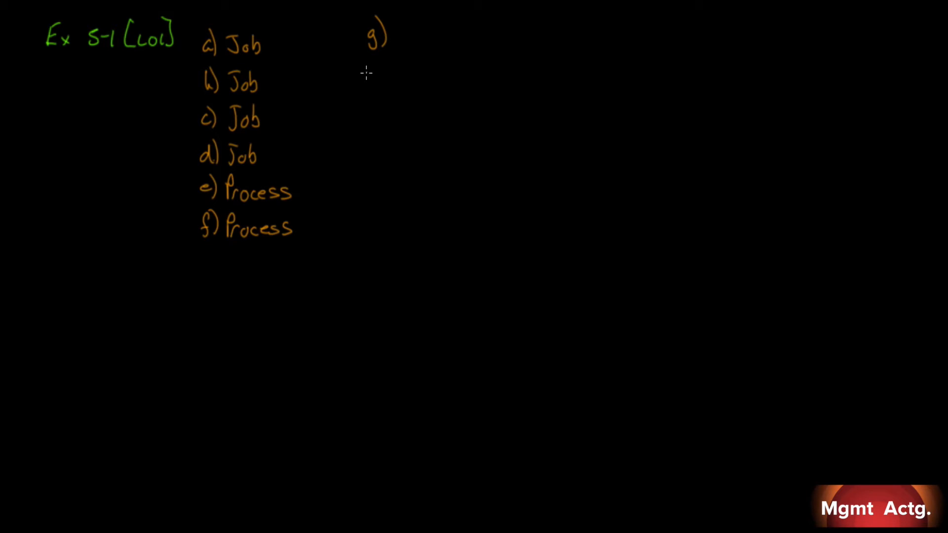
mouse_move(393, 51)
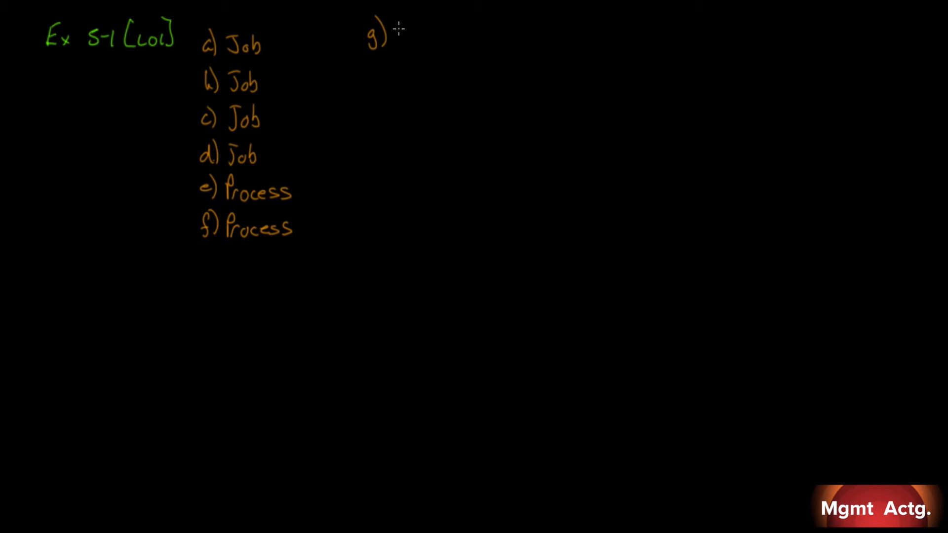
text(Job)
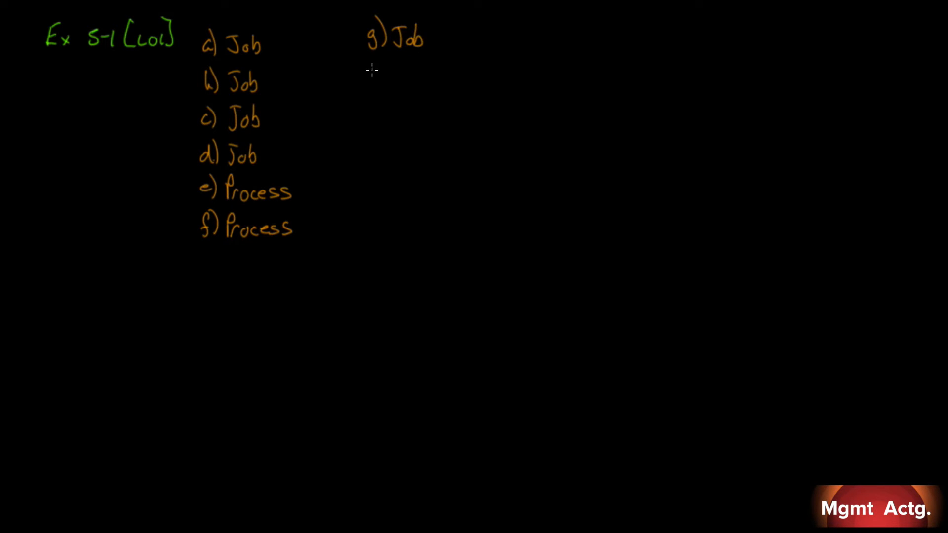
text(h))
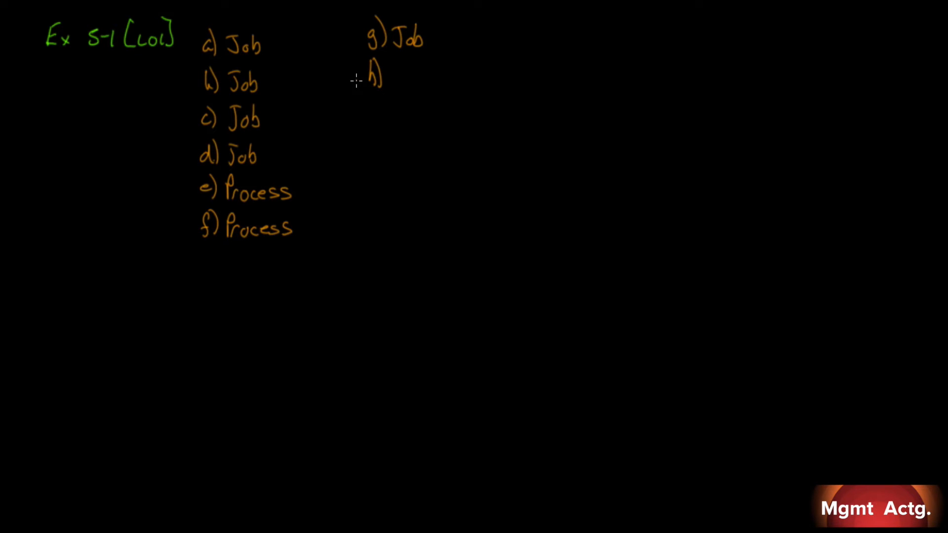
text(Job)
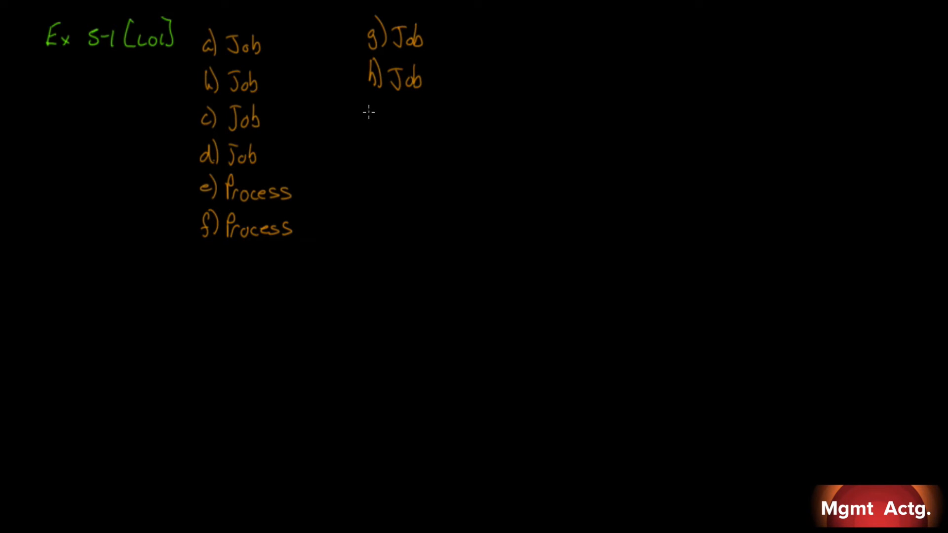
text(i))
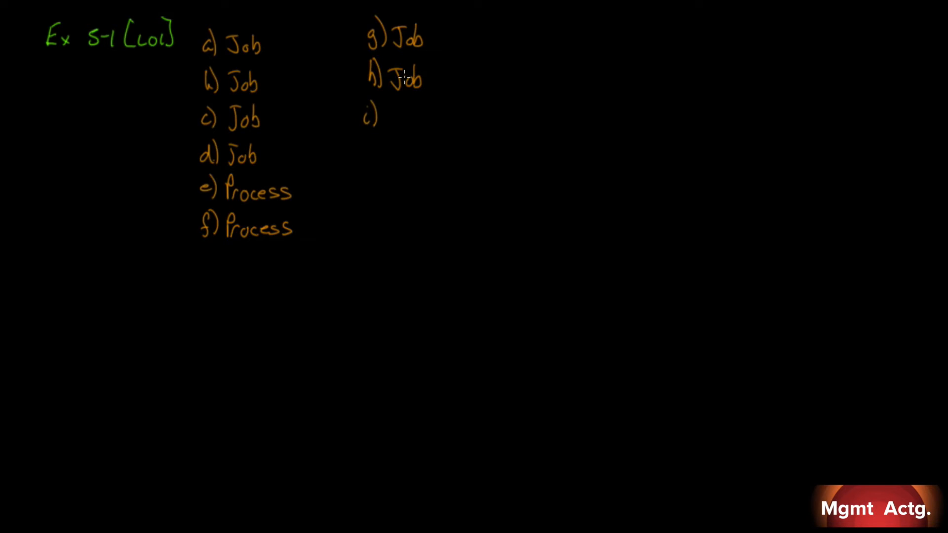
mouse_move(390, 69)
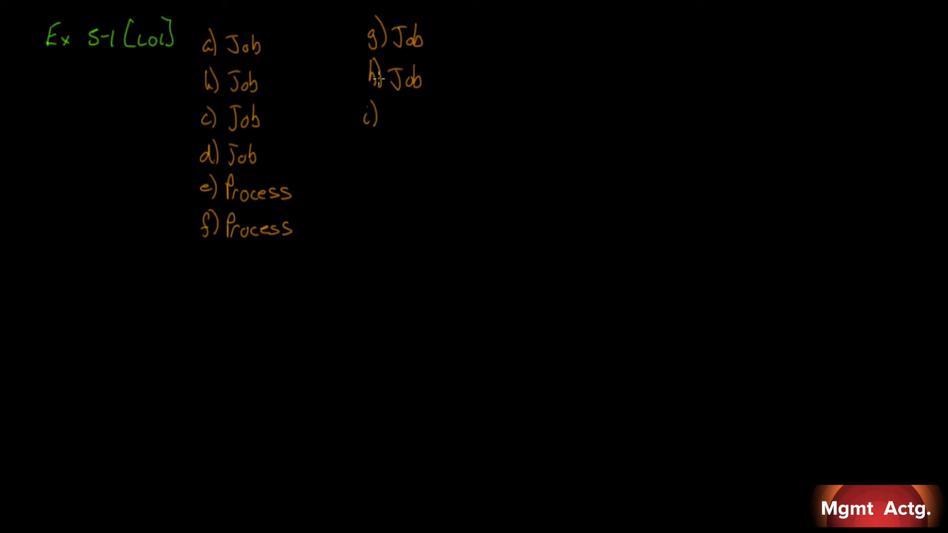
text(Jo)
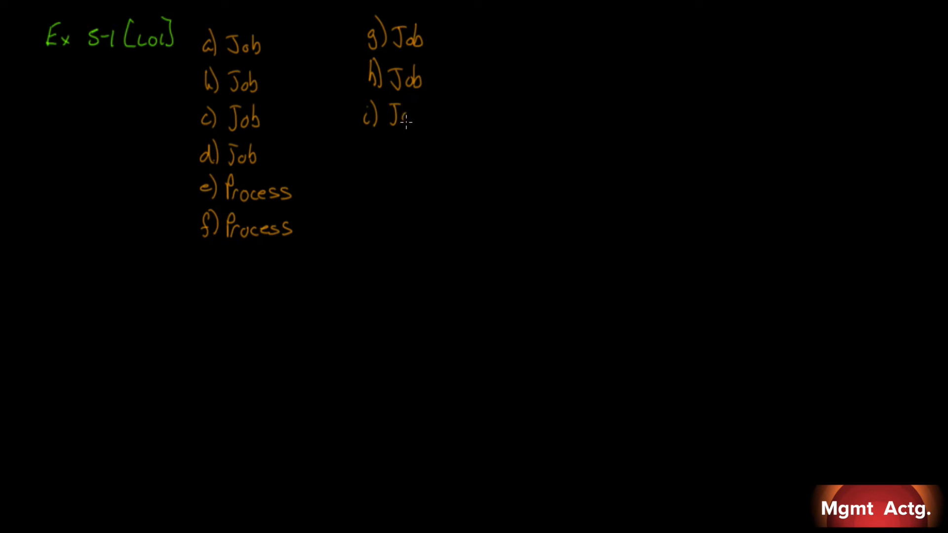
text(Job)
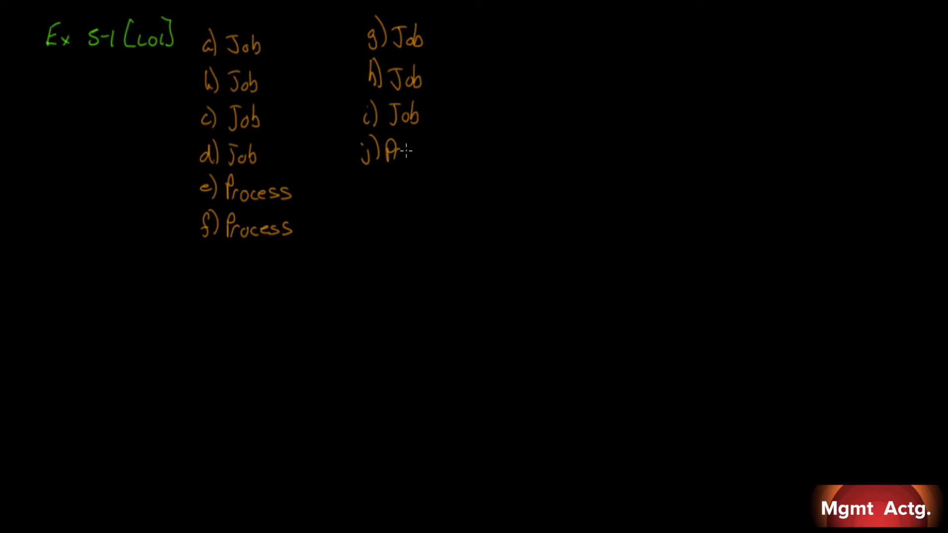
Step: Answer j) Process, k) Job and l) Process to finish the list
text(Process)
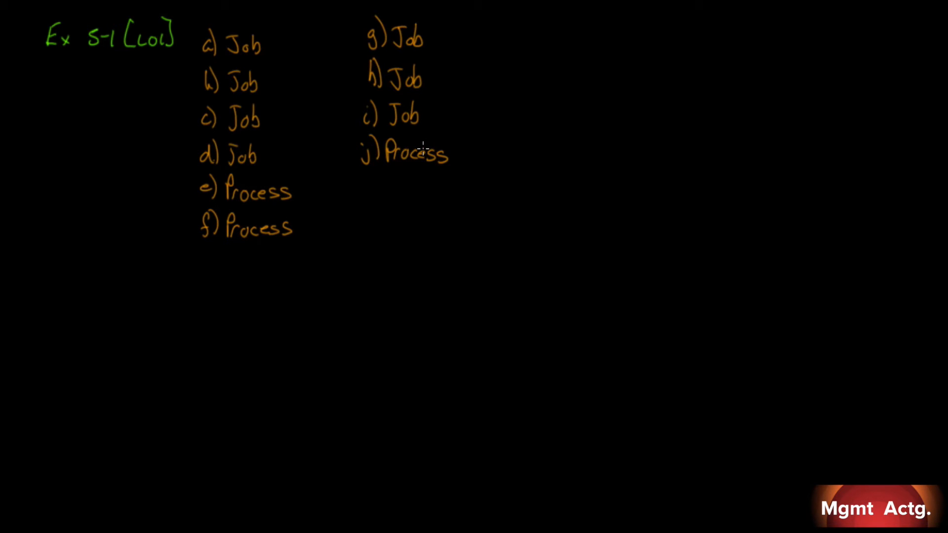
mouse_move(363, 189)
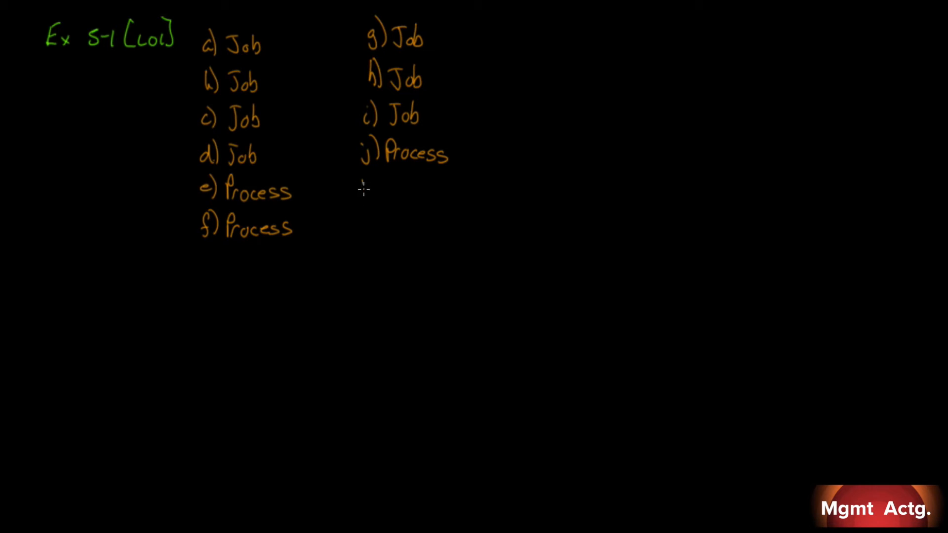
text(k))
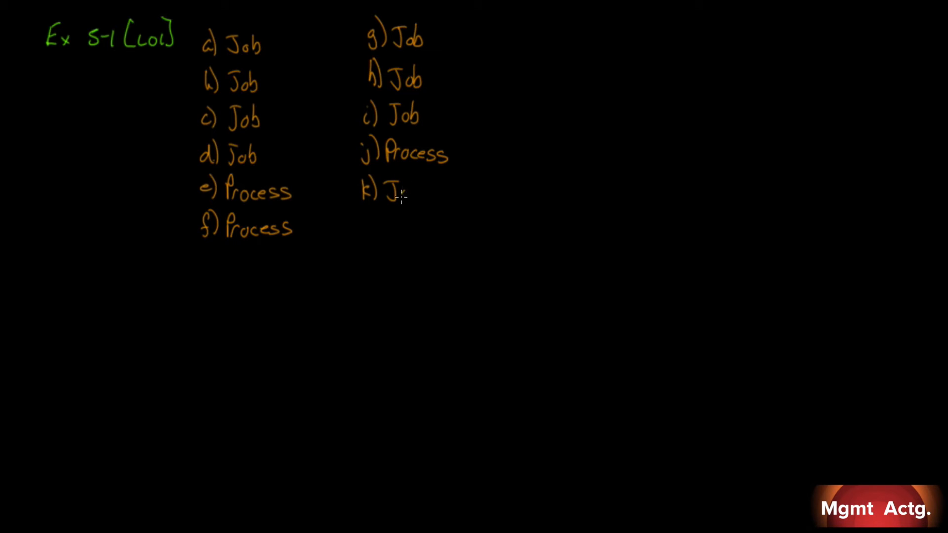
text(Job)
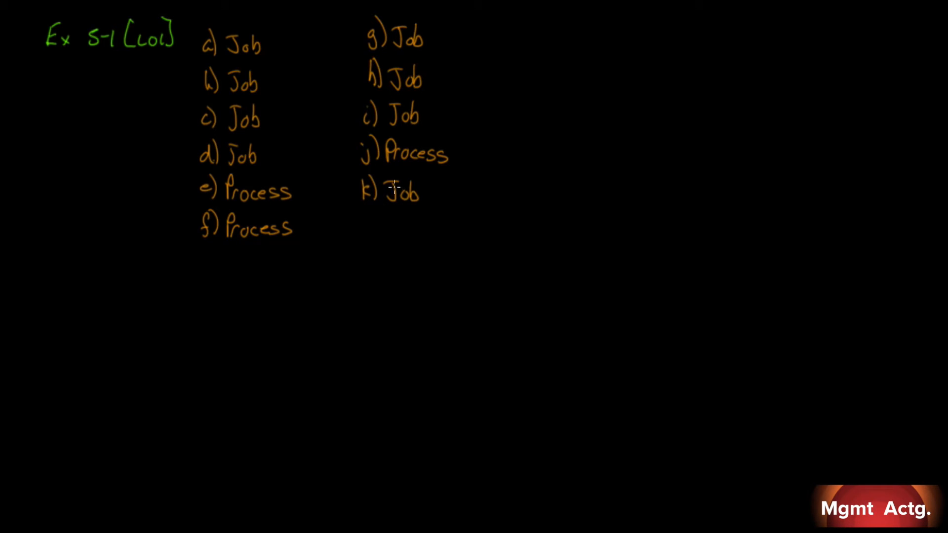
mouse_move(362, 216)
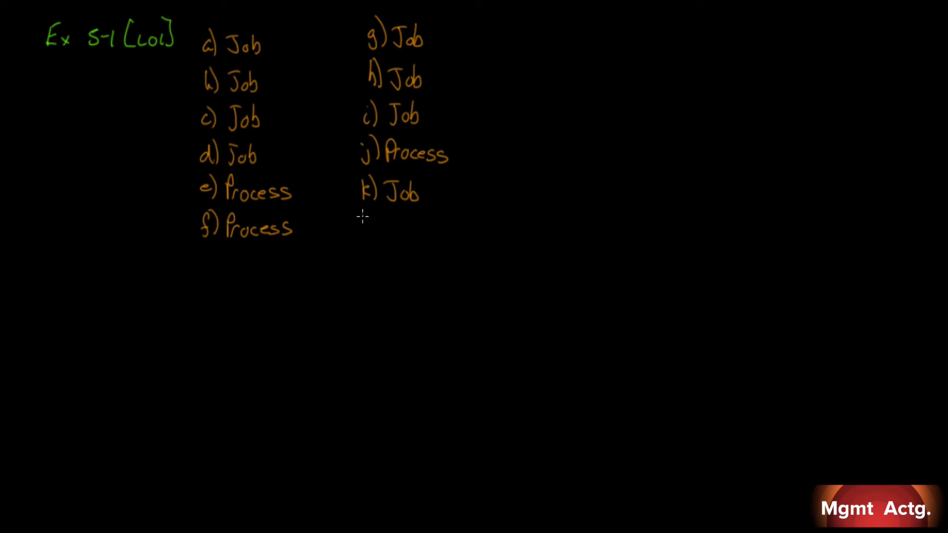
text(l))
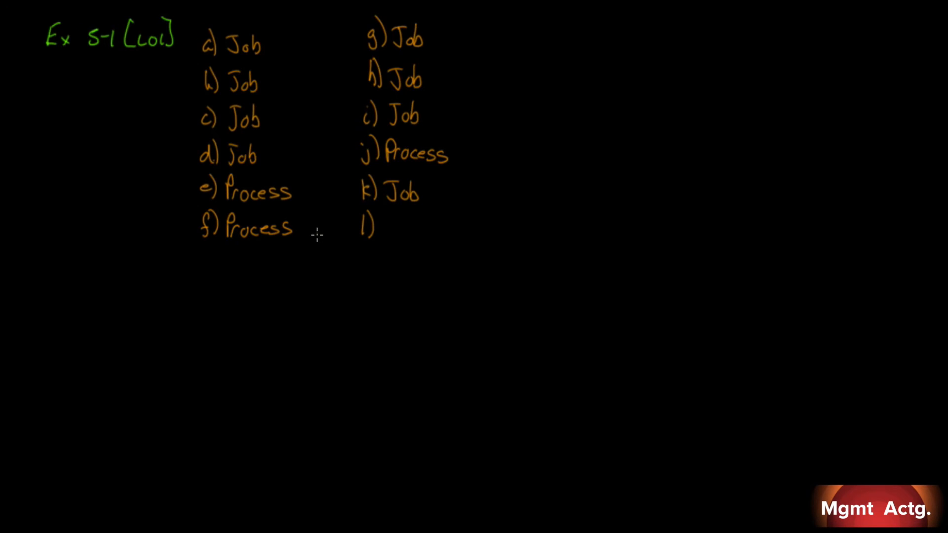
mouse_move(390, 219)
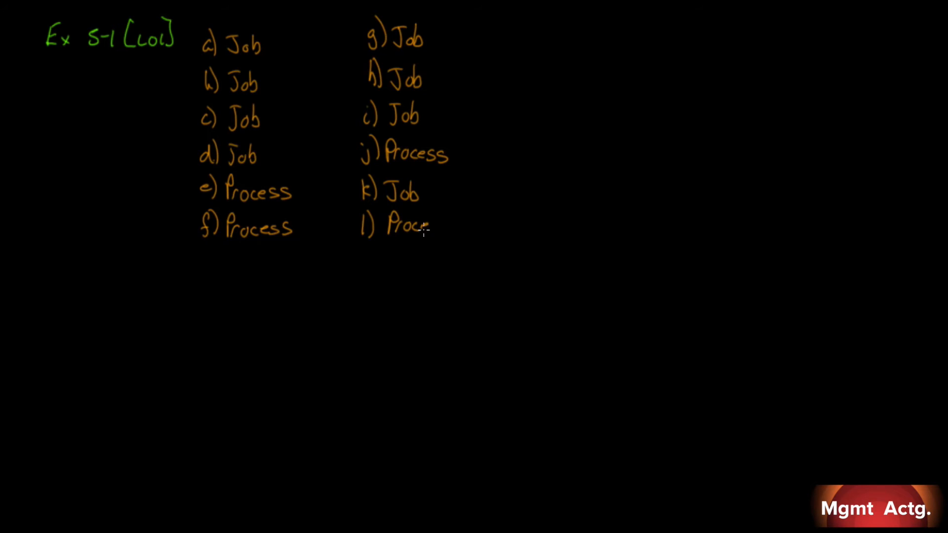
text(ss)
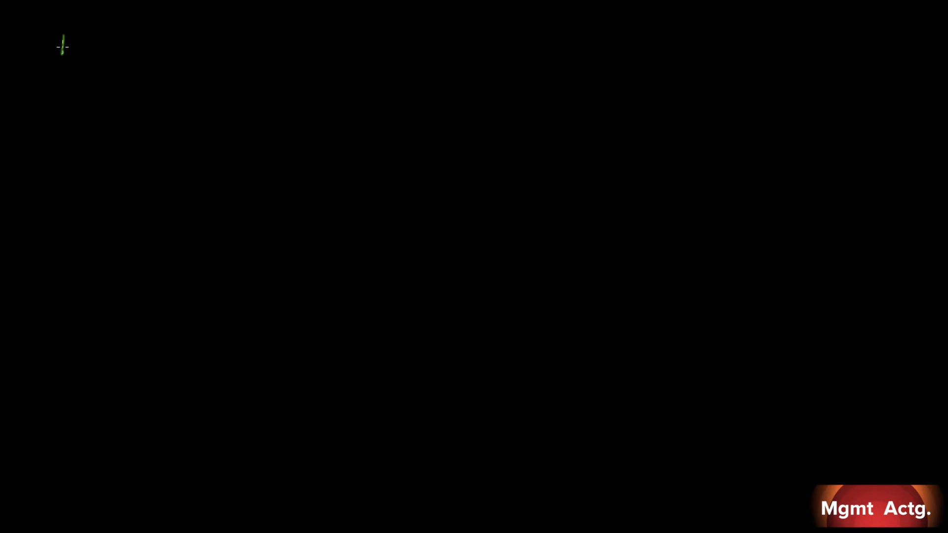
Step: Write the 'Ex 5-2 [LO2]' heading with rate $18/DLH and wage $12/hr
text(Ex S-2)
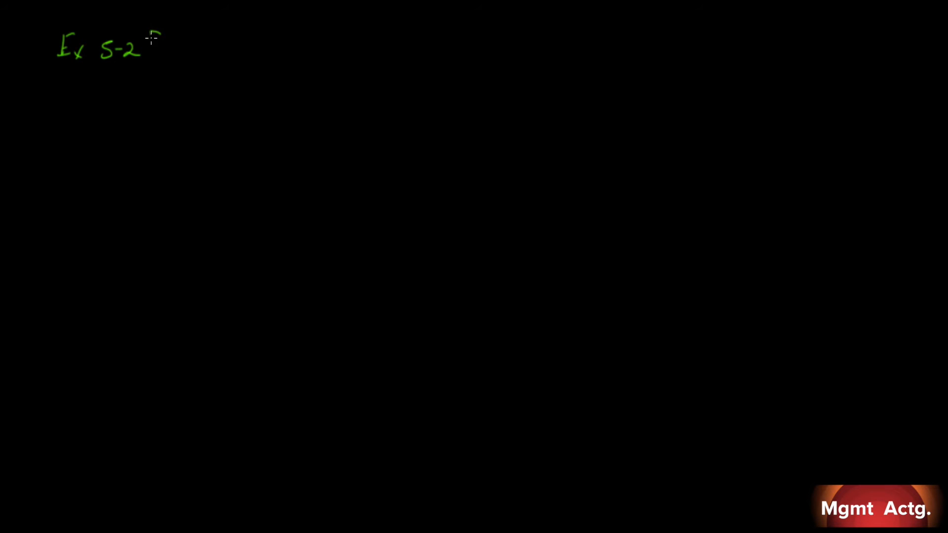
text([LO2])
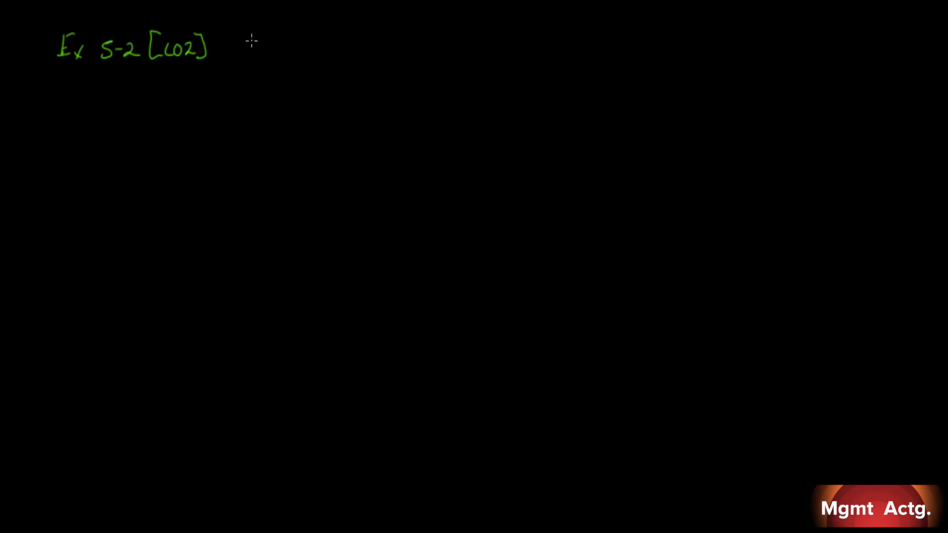
text(P.O.R)
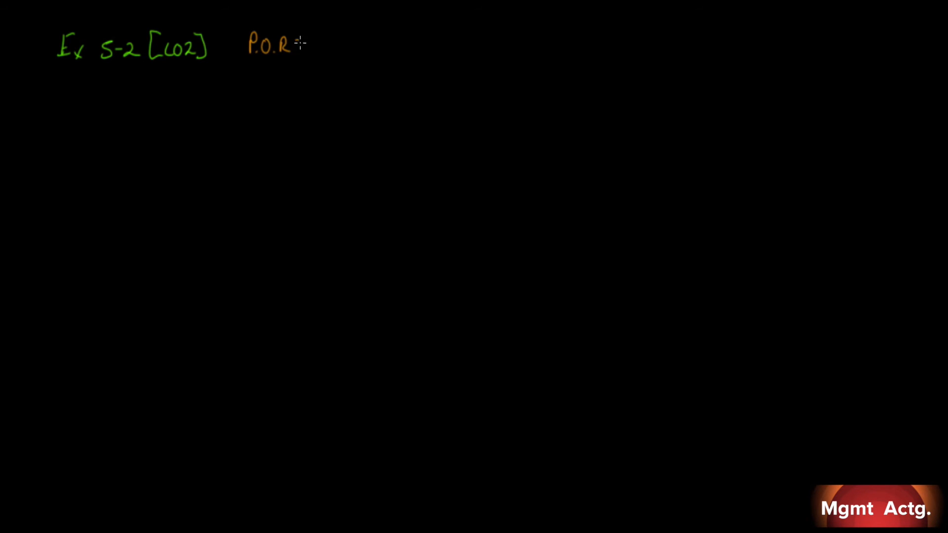
text(=$118)
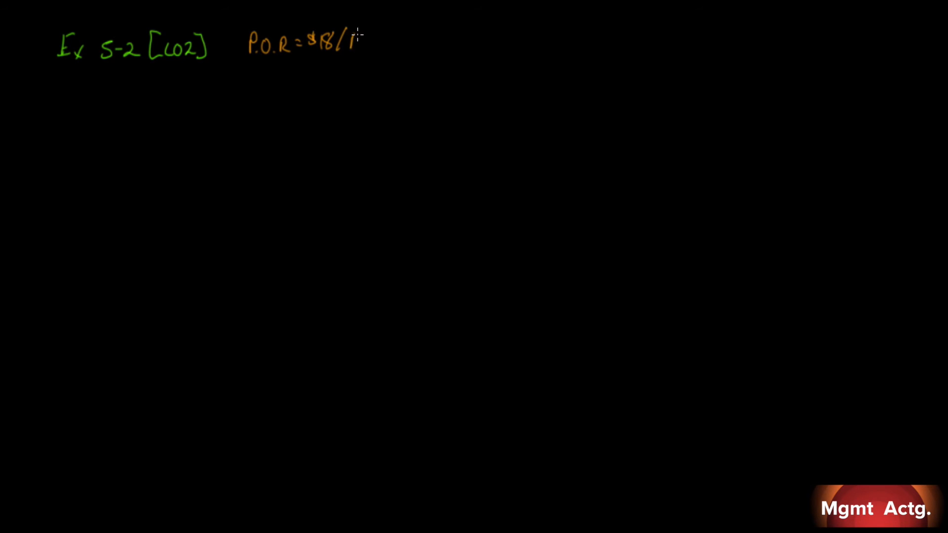
text(DLH)
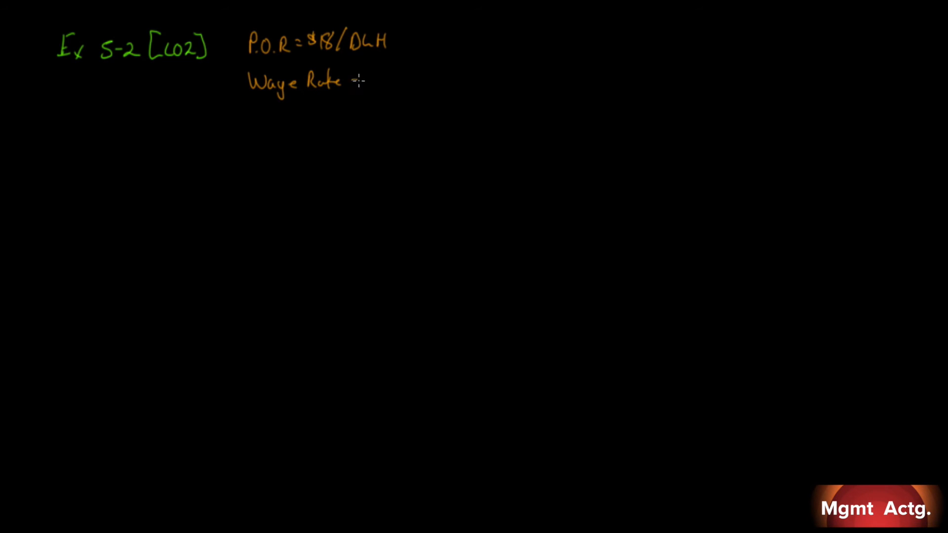
text(= $12/hr.)
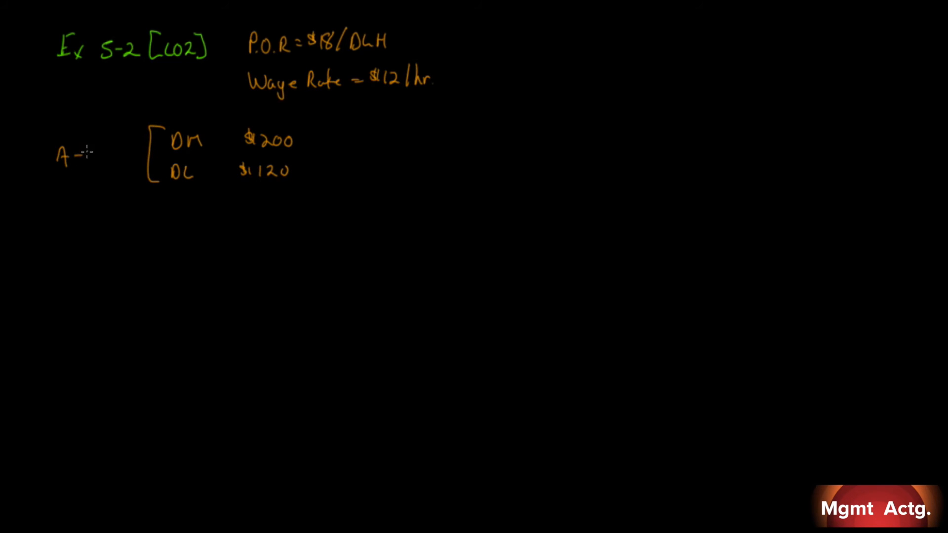
Step: Note job A-200's DM $200 and start a Total list: DM 200, DL 120, MOH
text(200)
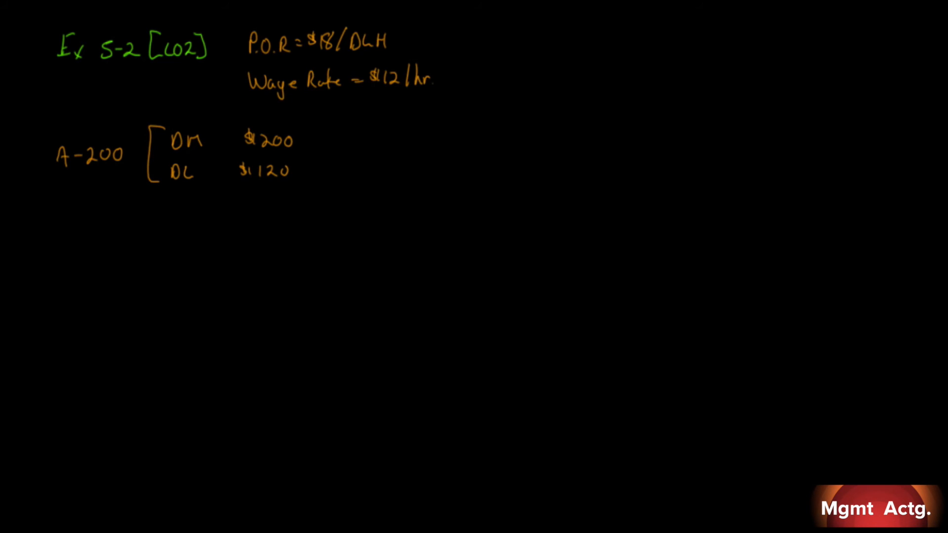
text(Total.)
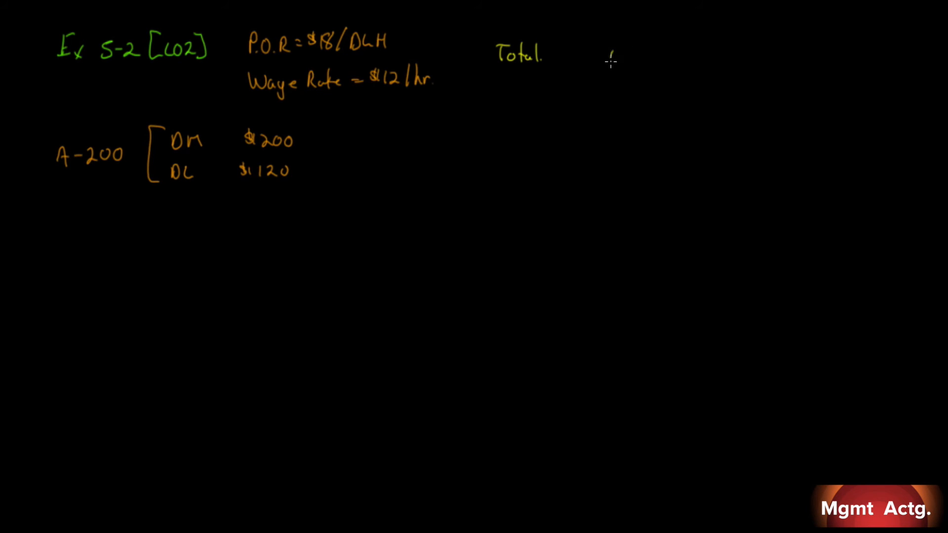
text(DM)
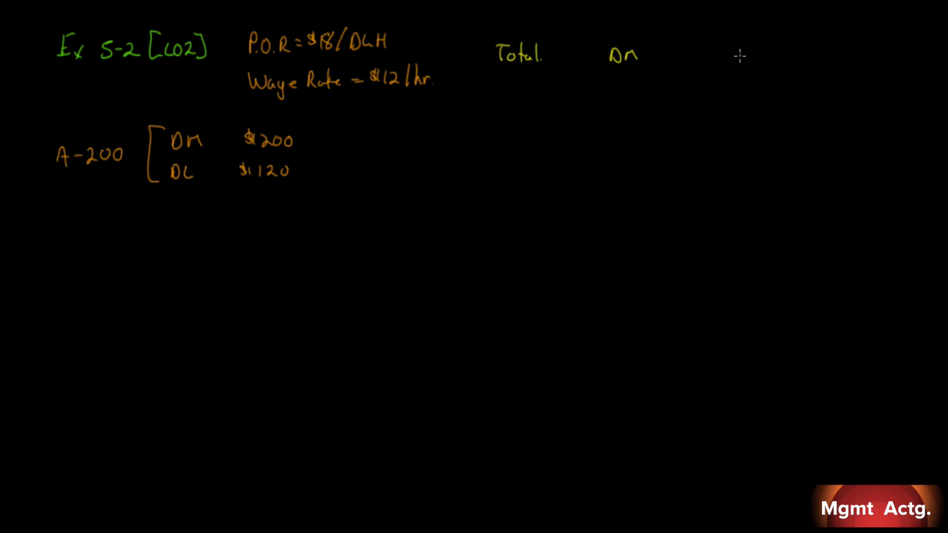
text(200)
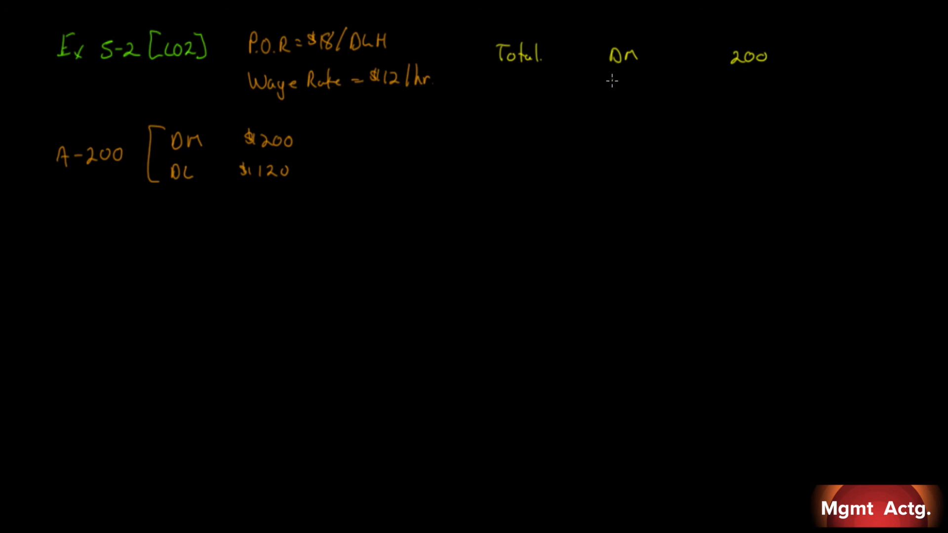
text(DL)
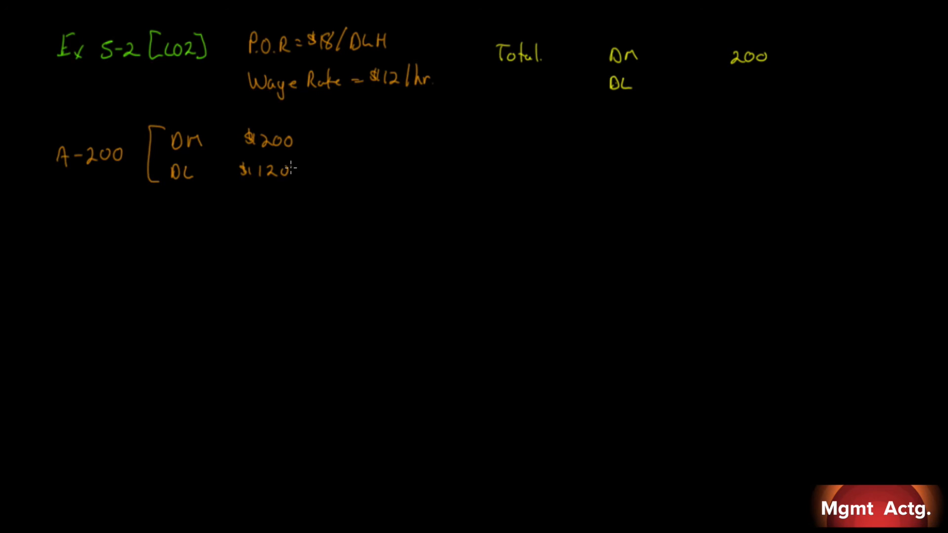
text(120)
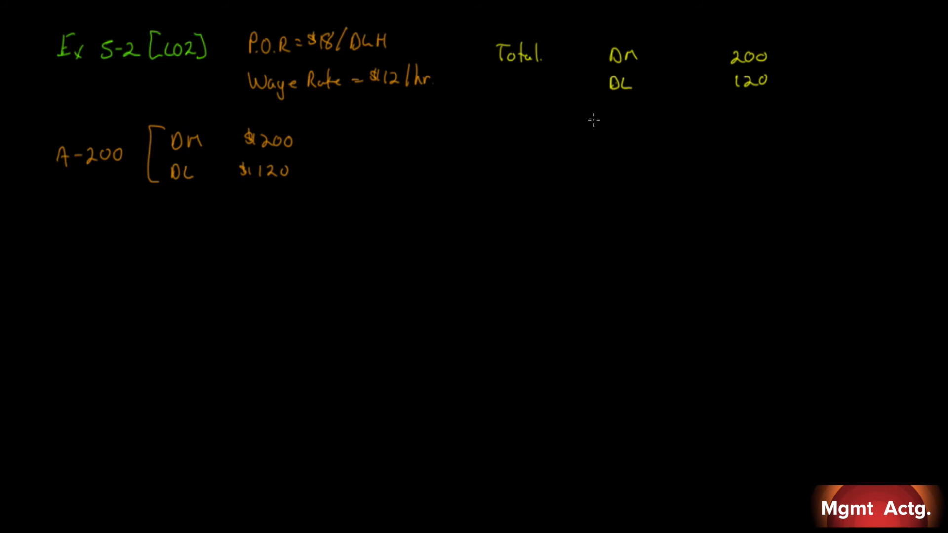
text(MOH)
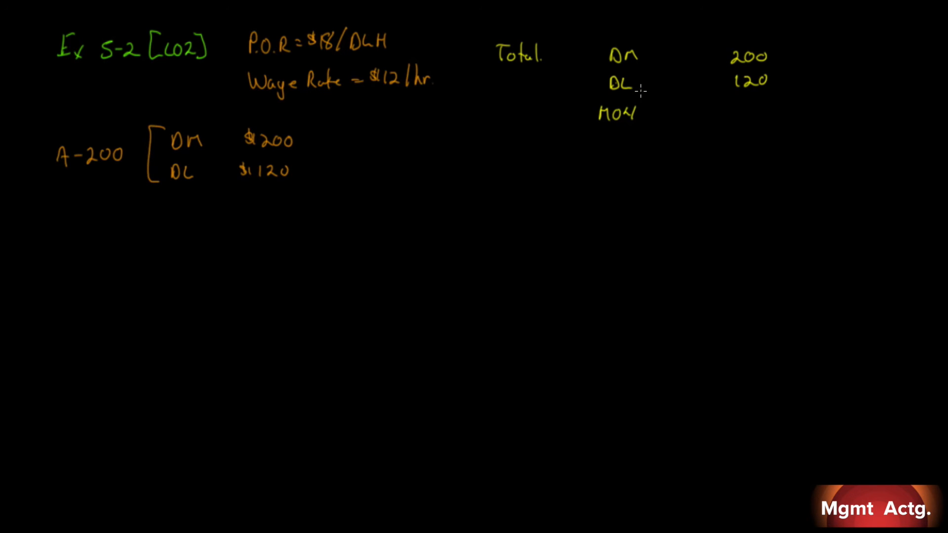
mouse_move(523, 133)
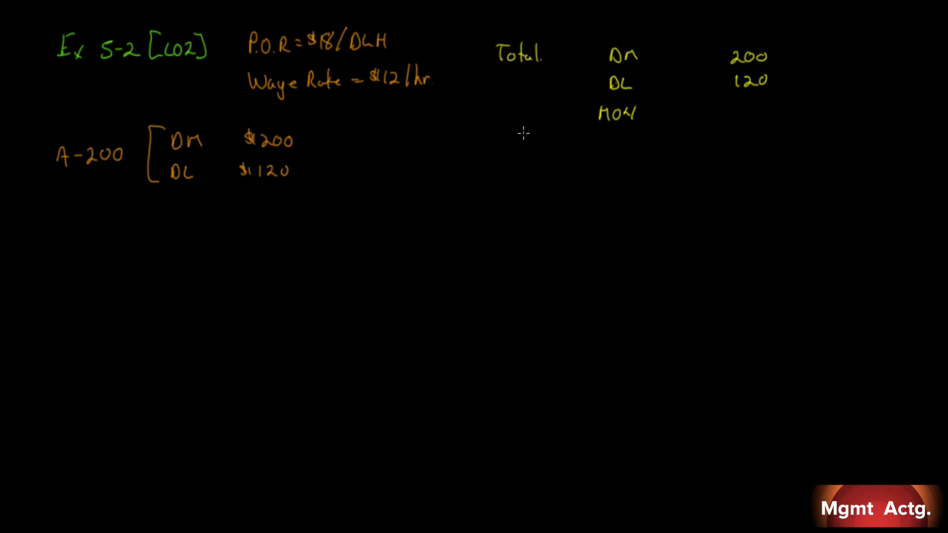
mouse_move(345, 53)
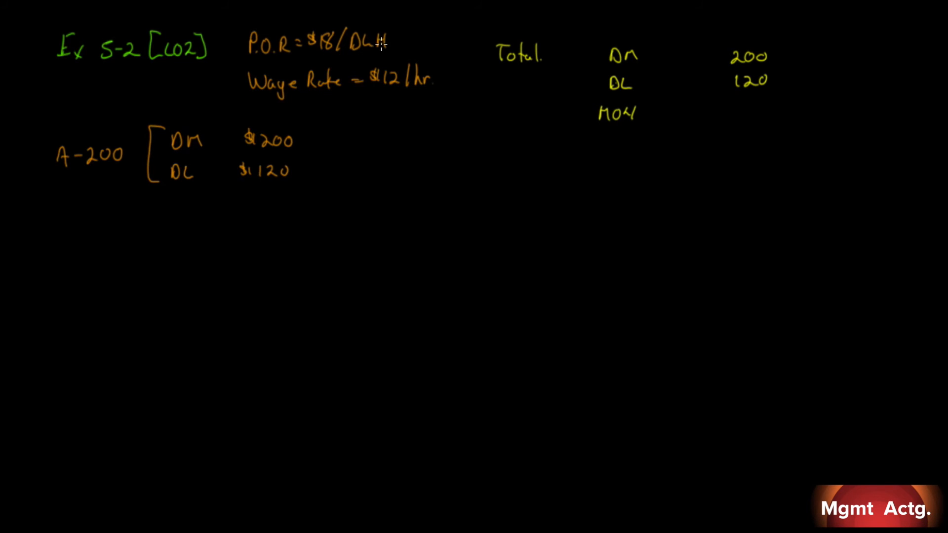
mouse_move(270, 185)
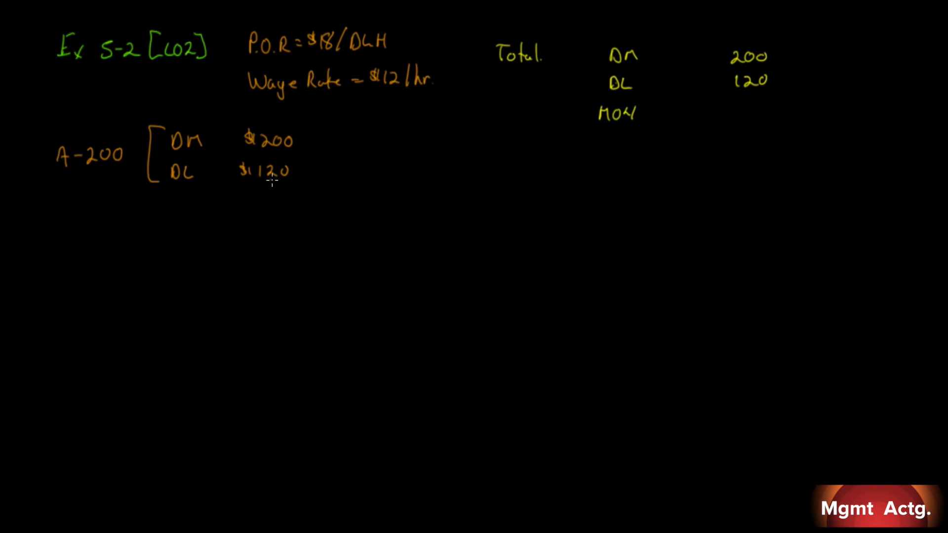
mouse_move(390, 94)
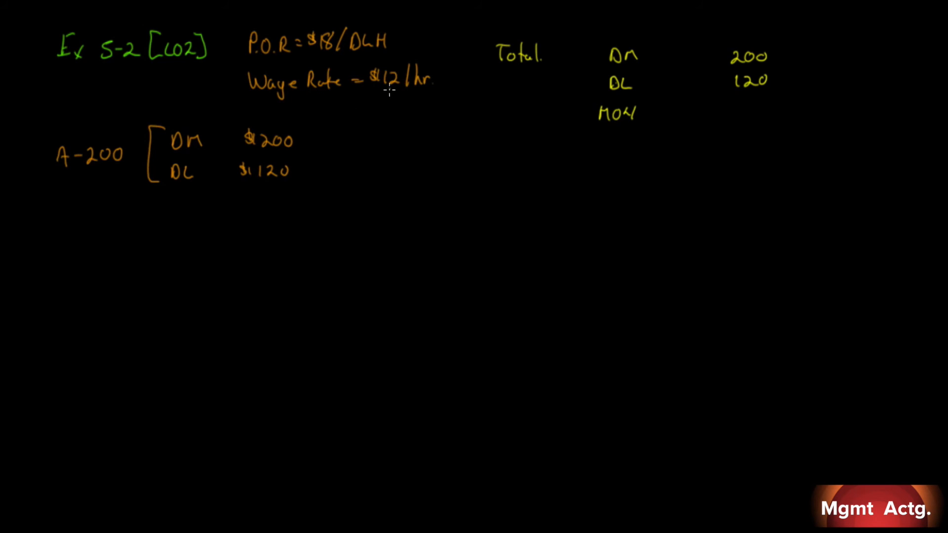
Step: Compute MOH as 120/12 = 10 × 18 = 180, and total 500
drag(571, 142, 590, 124)
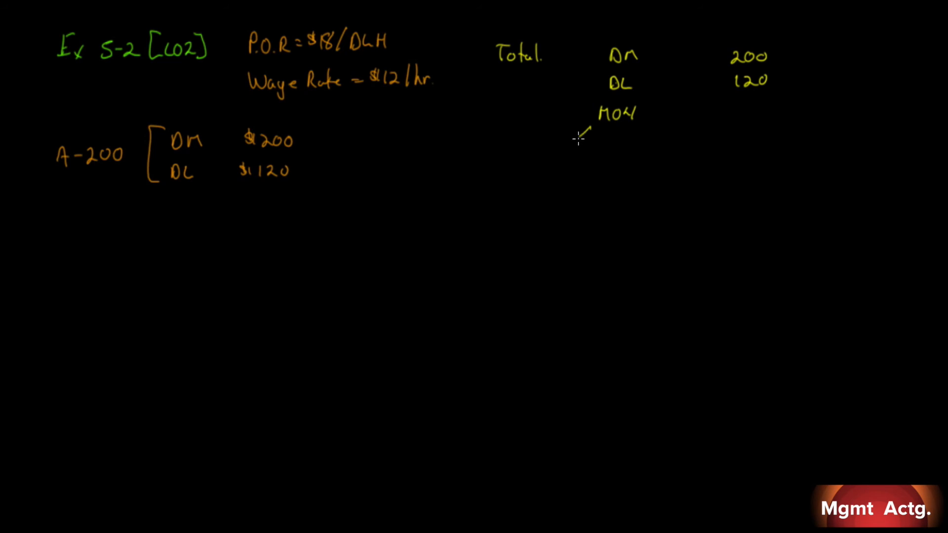
text(120)
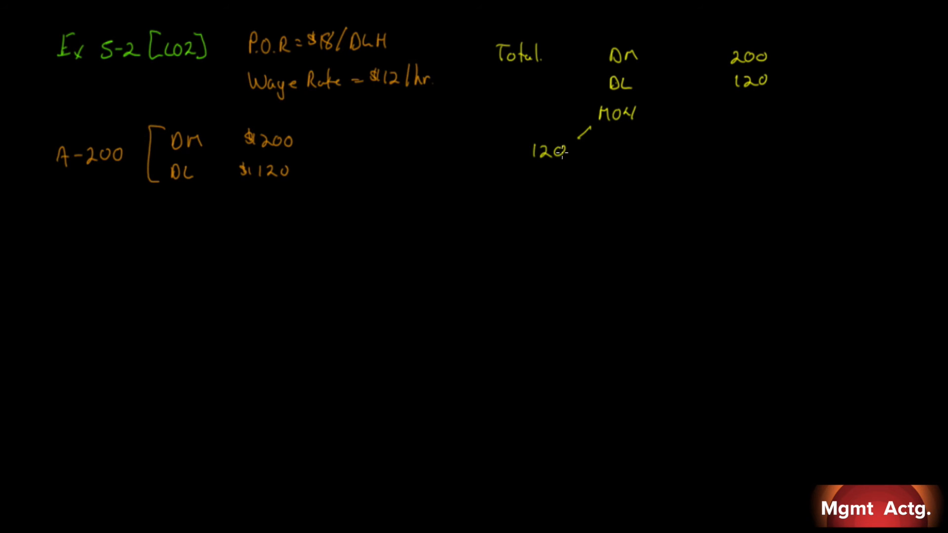
drag(529, 172, 565, 173)
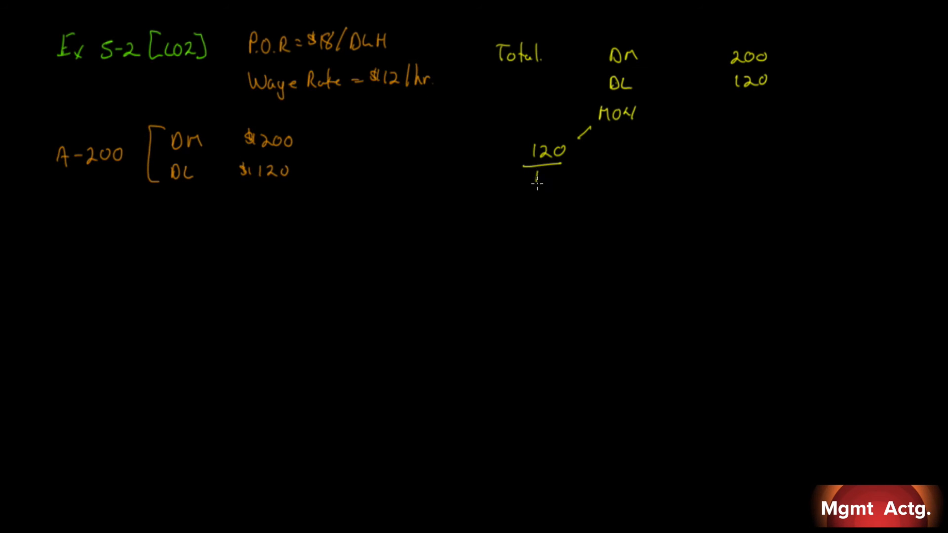
text(12 =10)
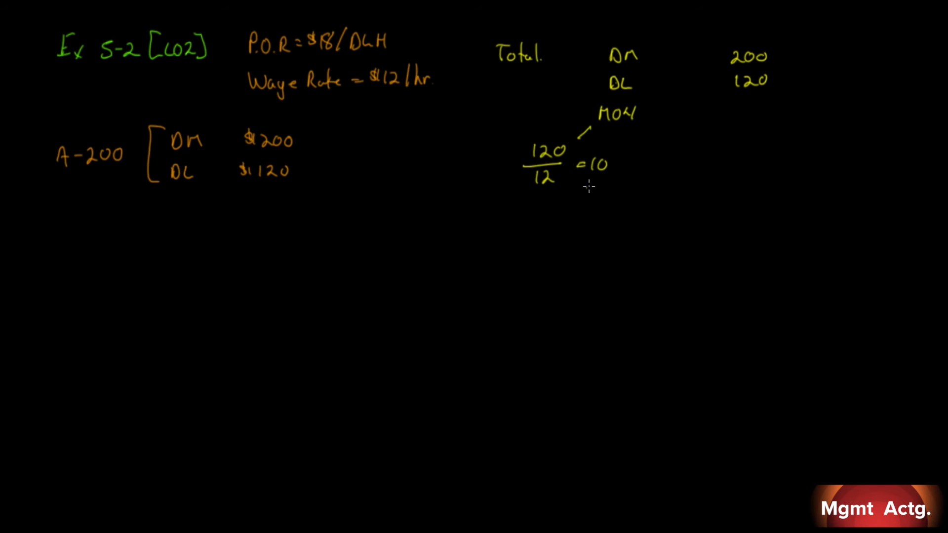
mouse_move(424, 160)
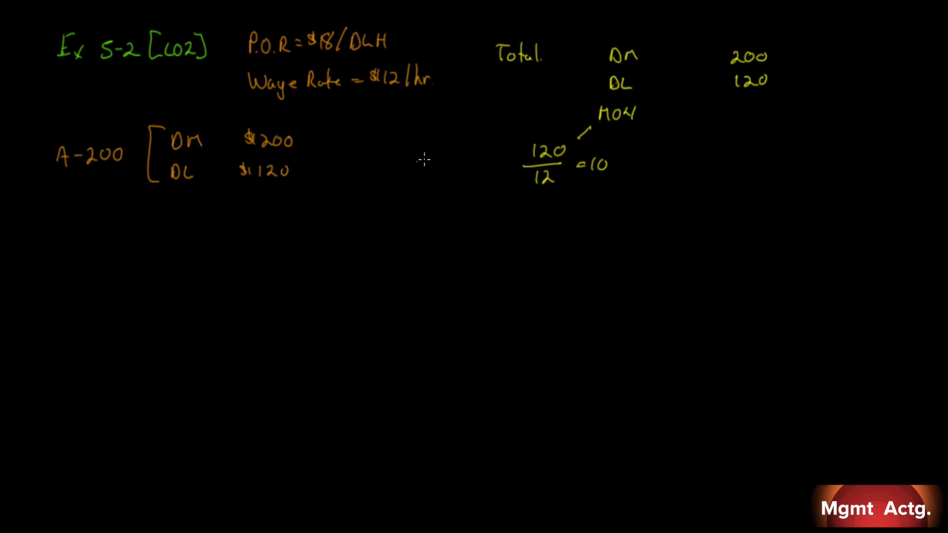
mouse_move(323, 54)
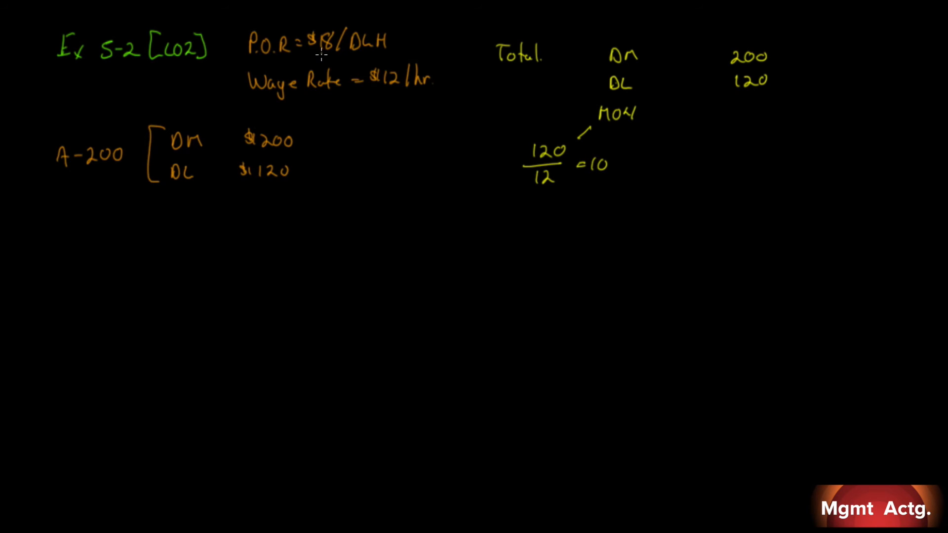
mouse_move(366, 58)
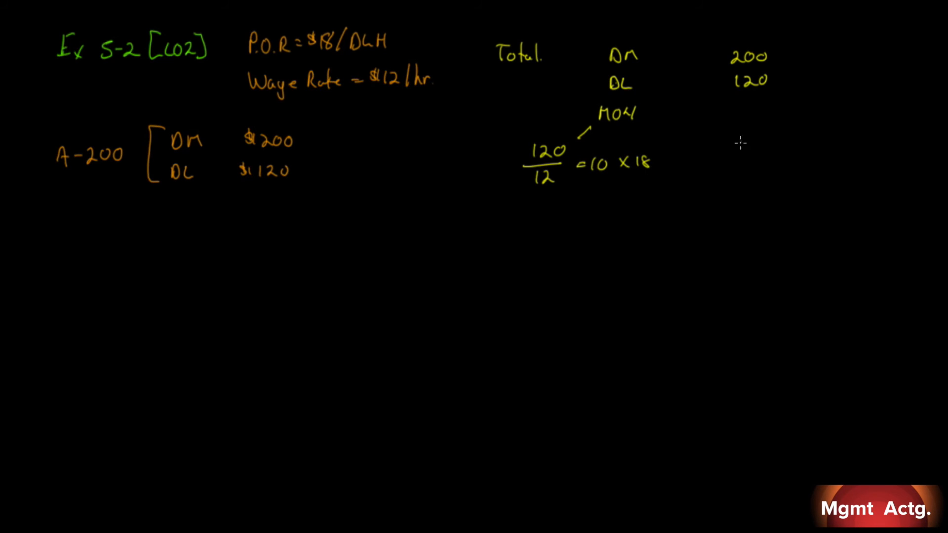
text(180)
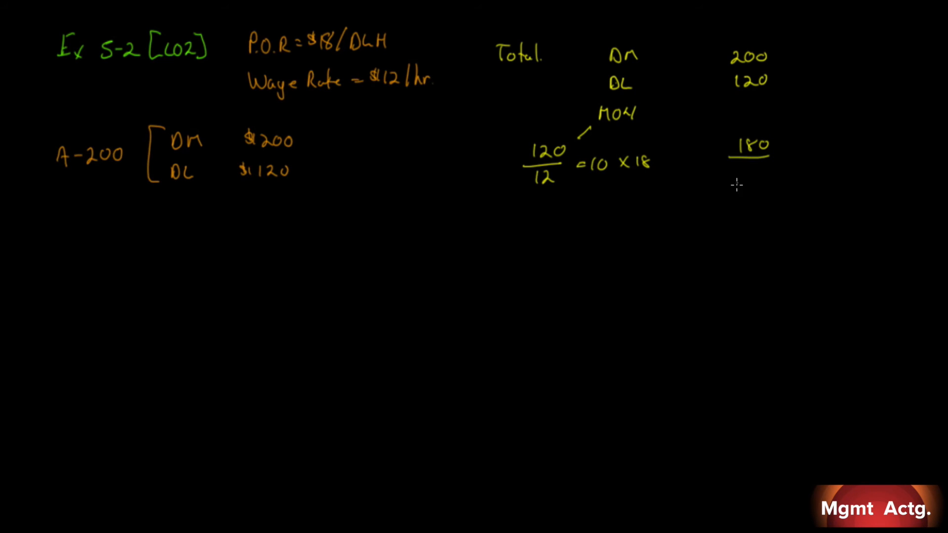
mouse_move(735, 174)
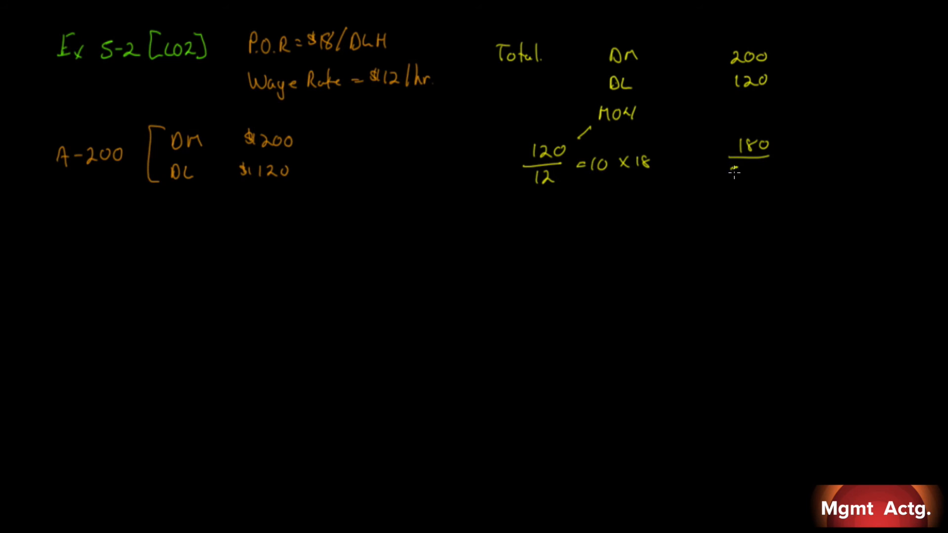
text(500)
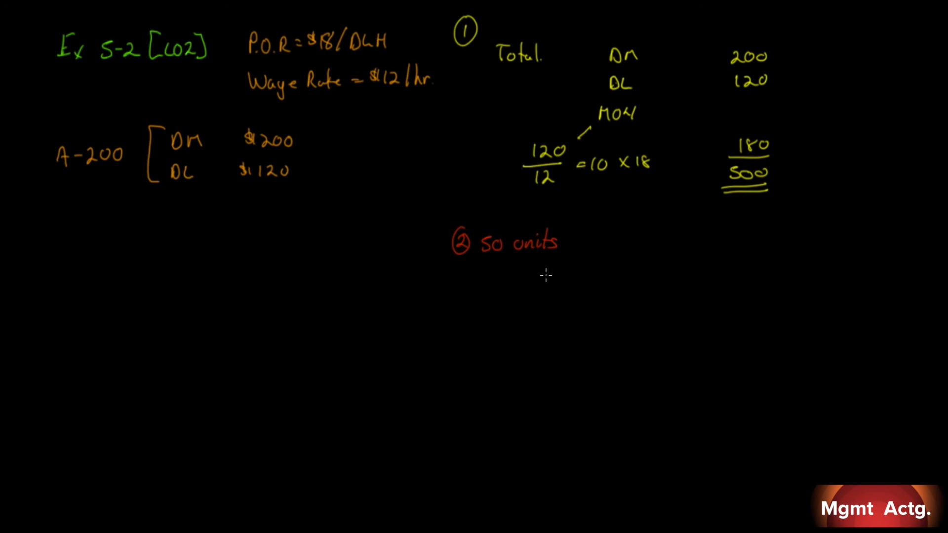
Step: Write Avg Cost = Total Cost / # of units = 500/50 = $10/unit
text(A)
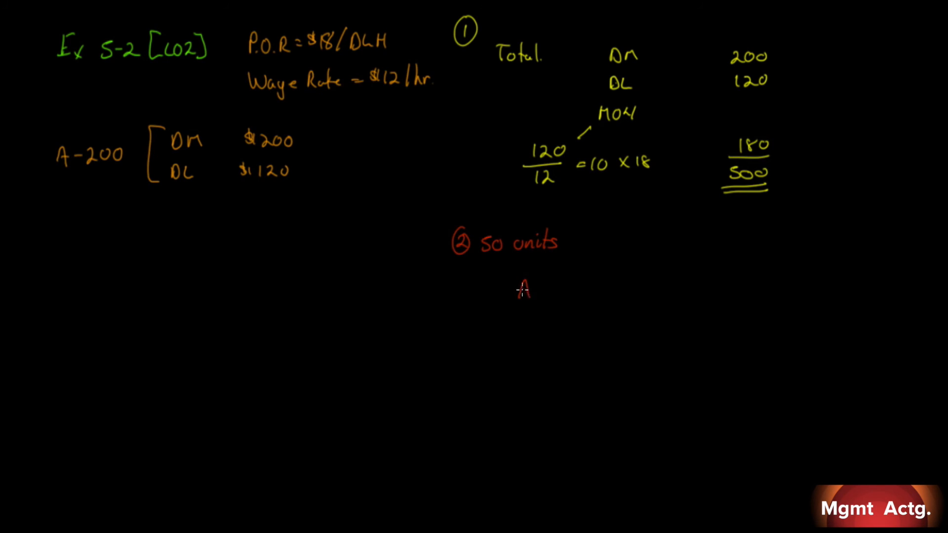
text(Aug Cost =)
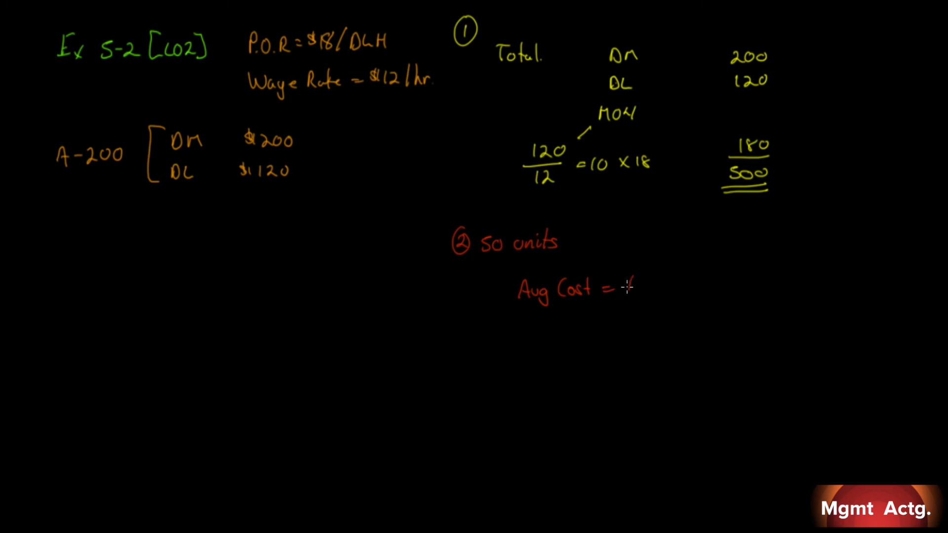
text(Total C)
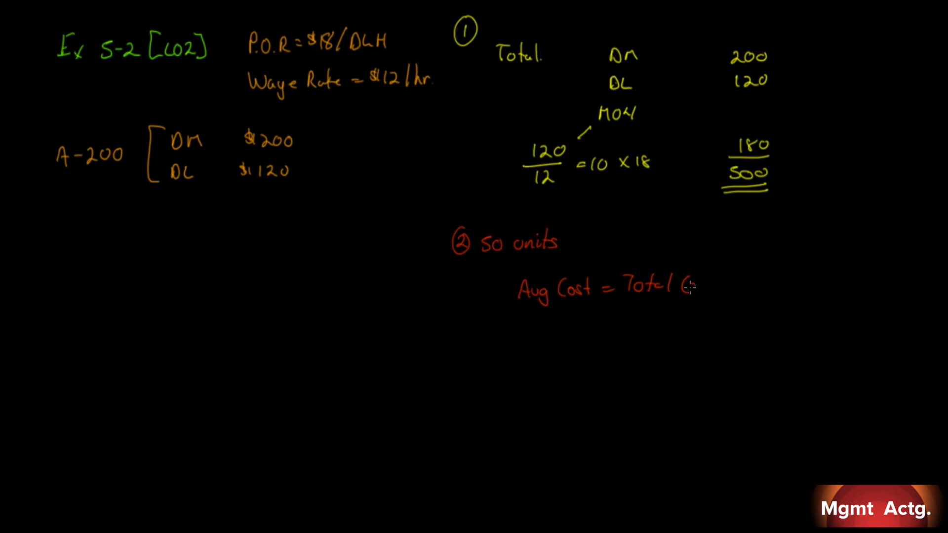
text(Cost)
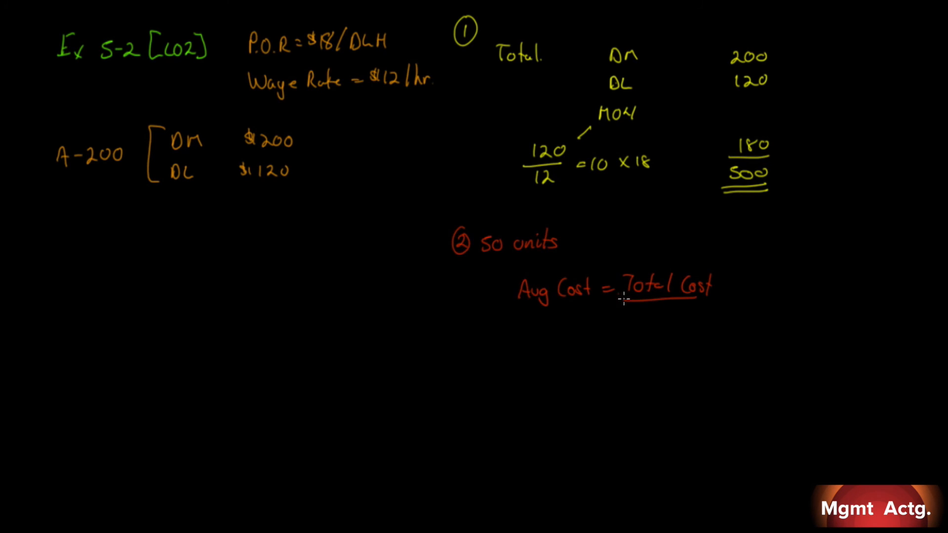
text(#of unit)
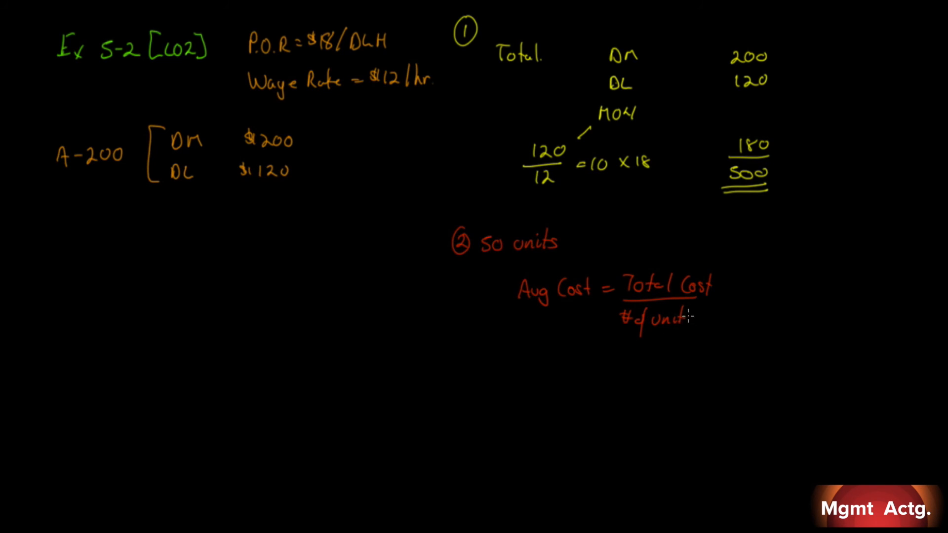
text(=)
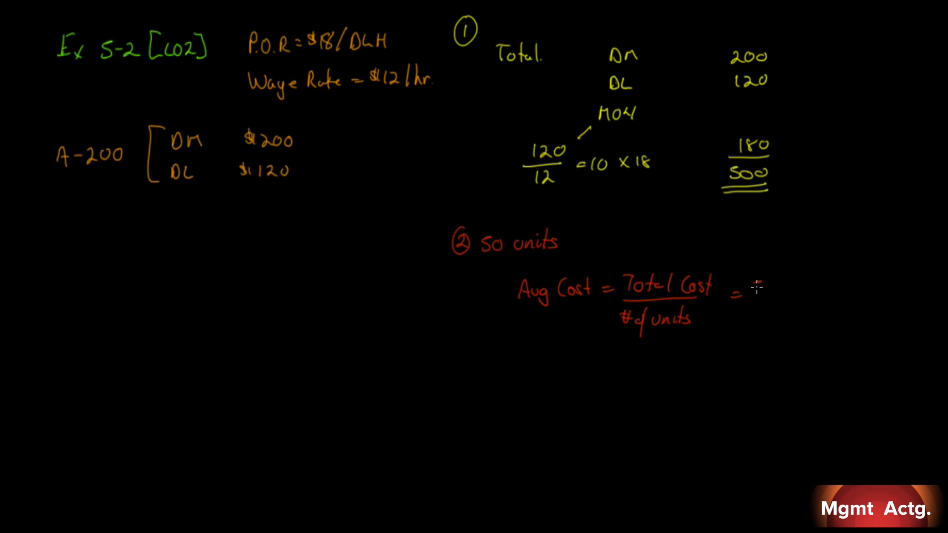
text(500)
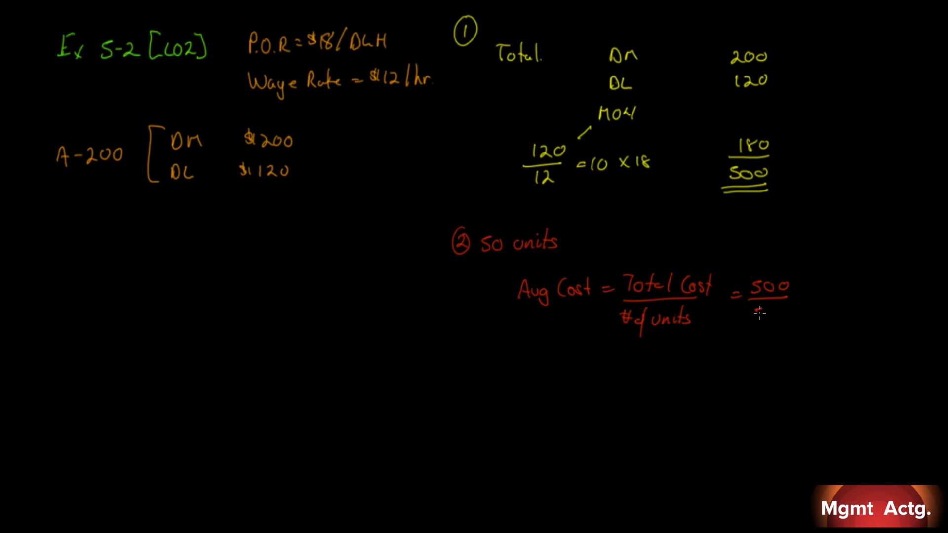
text(50 = $10)
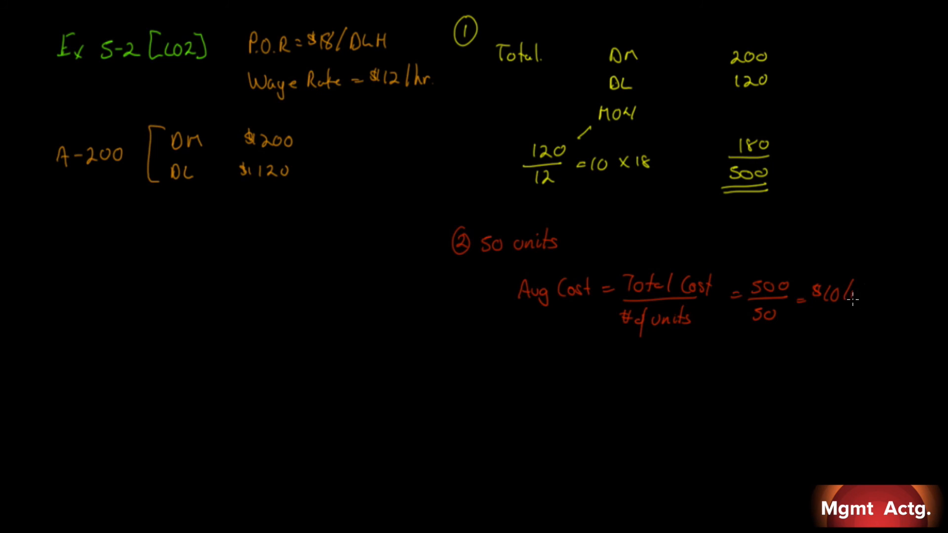
text(/unit.)
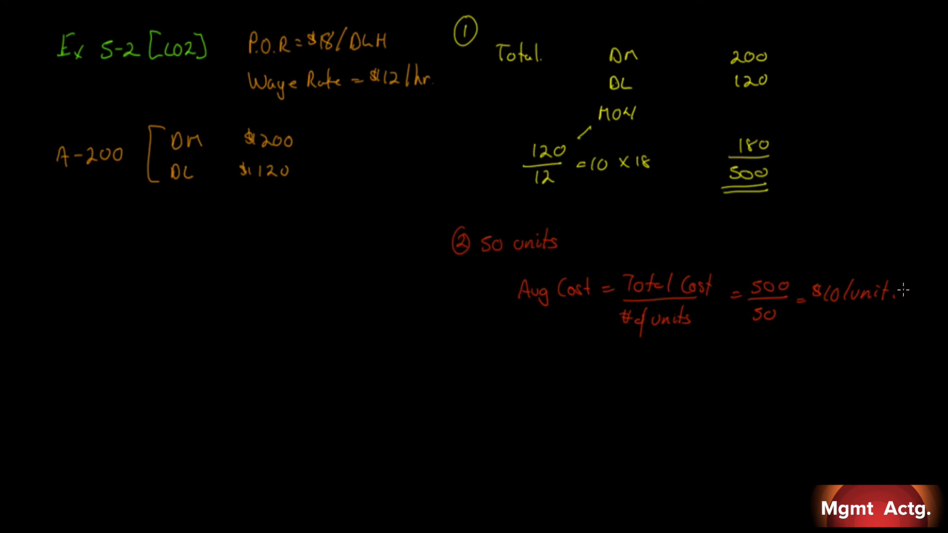
mouse_move(378, 90)
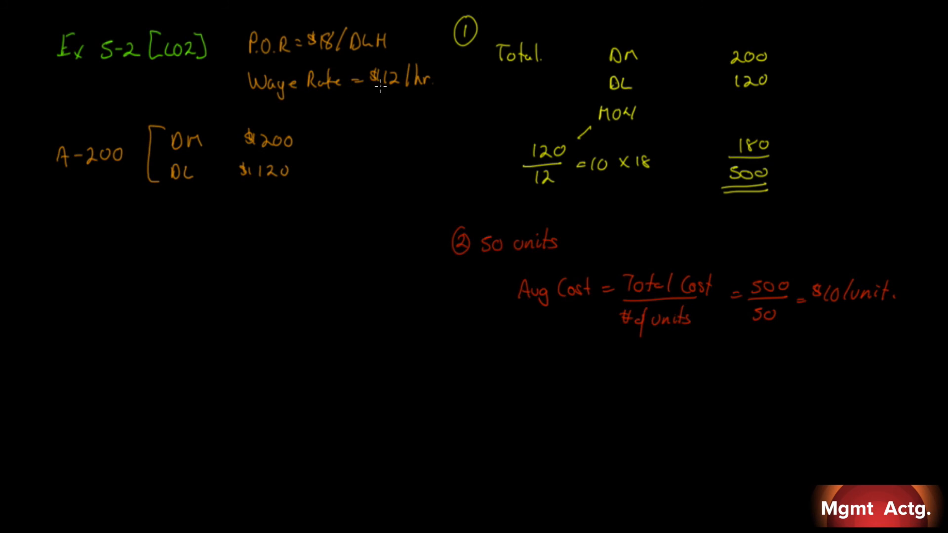
mouse_move(357, 81)
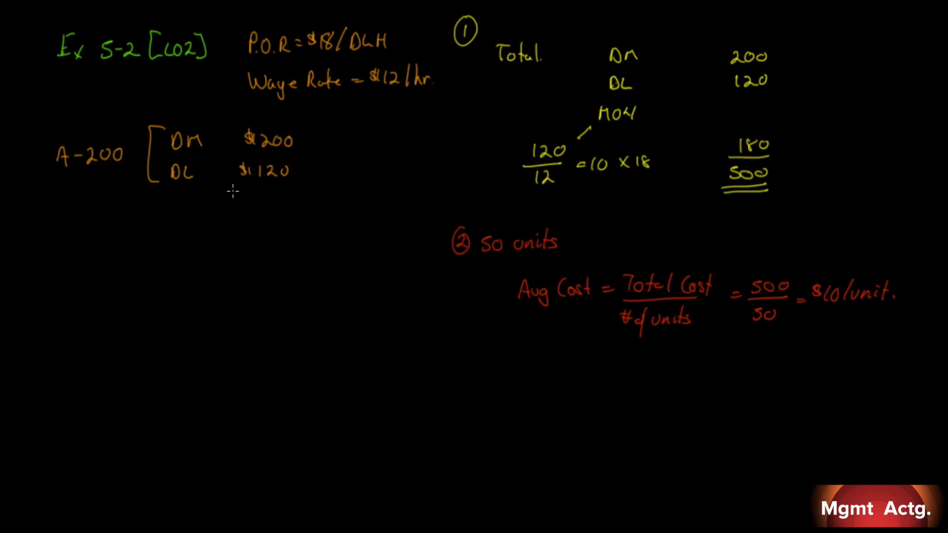
mouse_move(264, 189)
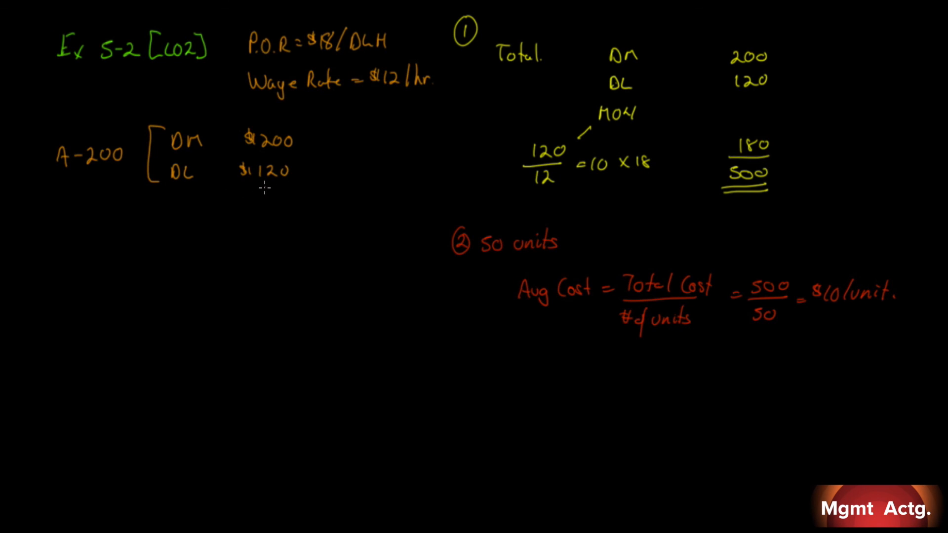
mouse_move(388, 99)
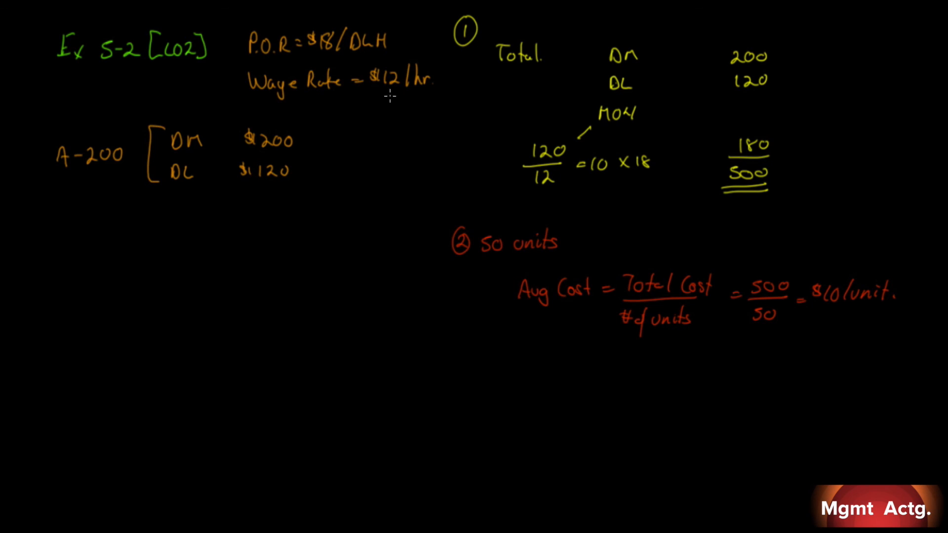
mouse_move(346, 122)
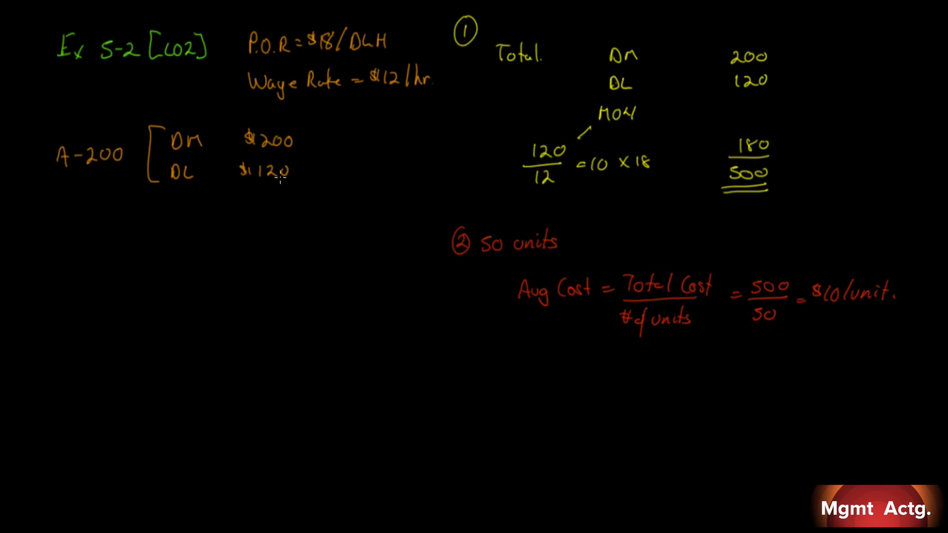
mouse_move(596, 179)
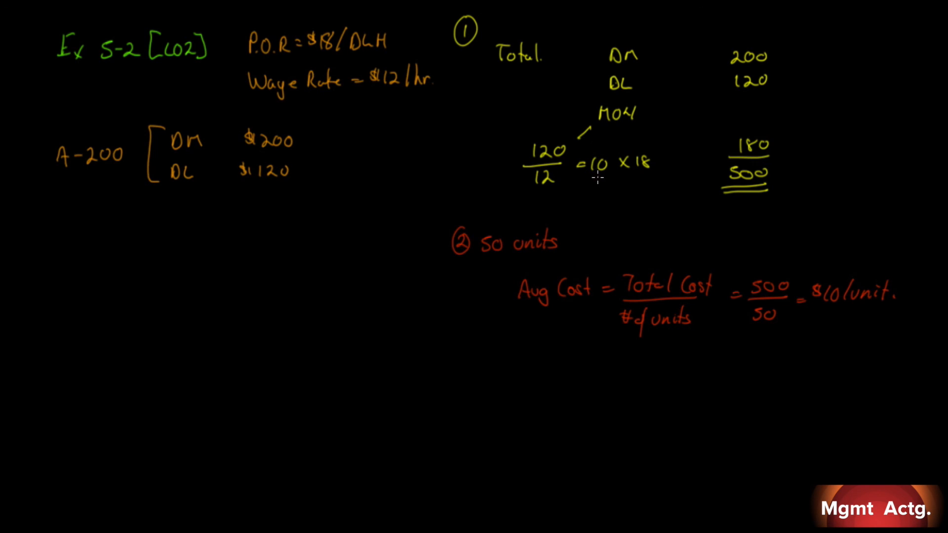
mouse_move(601, 144)
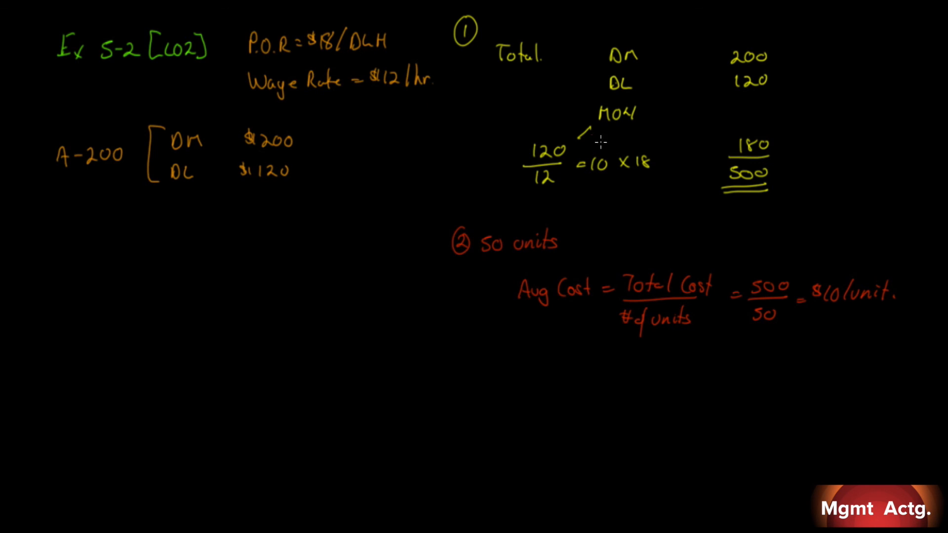
mouse_move(708, 142)
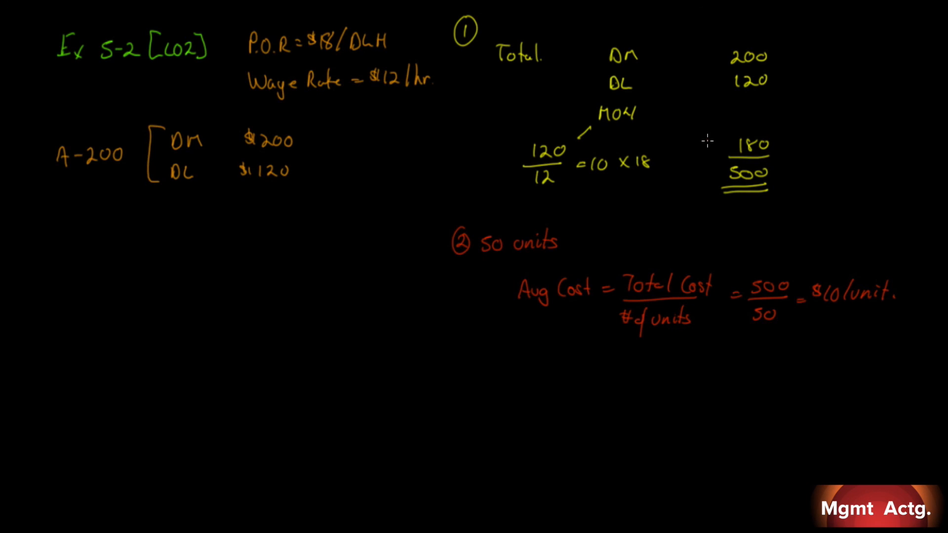